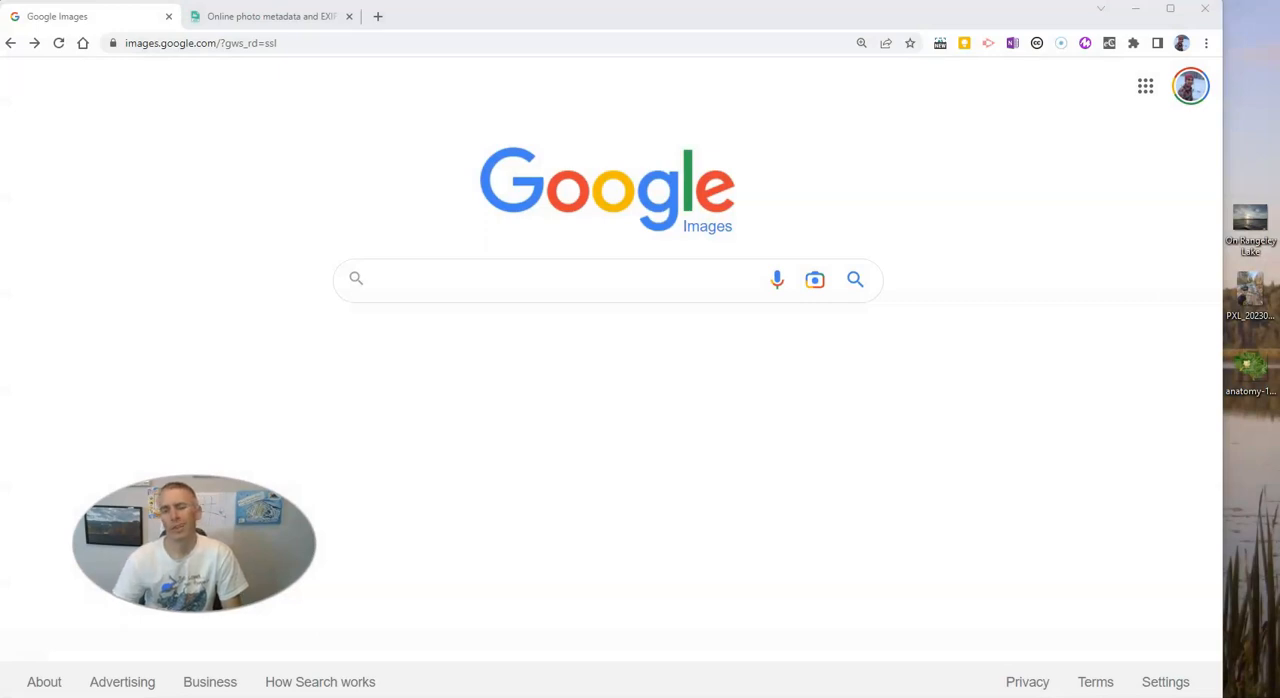
pyautogui.moveTo(448, 600)
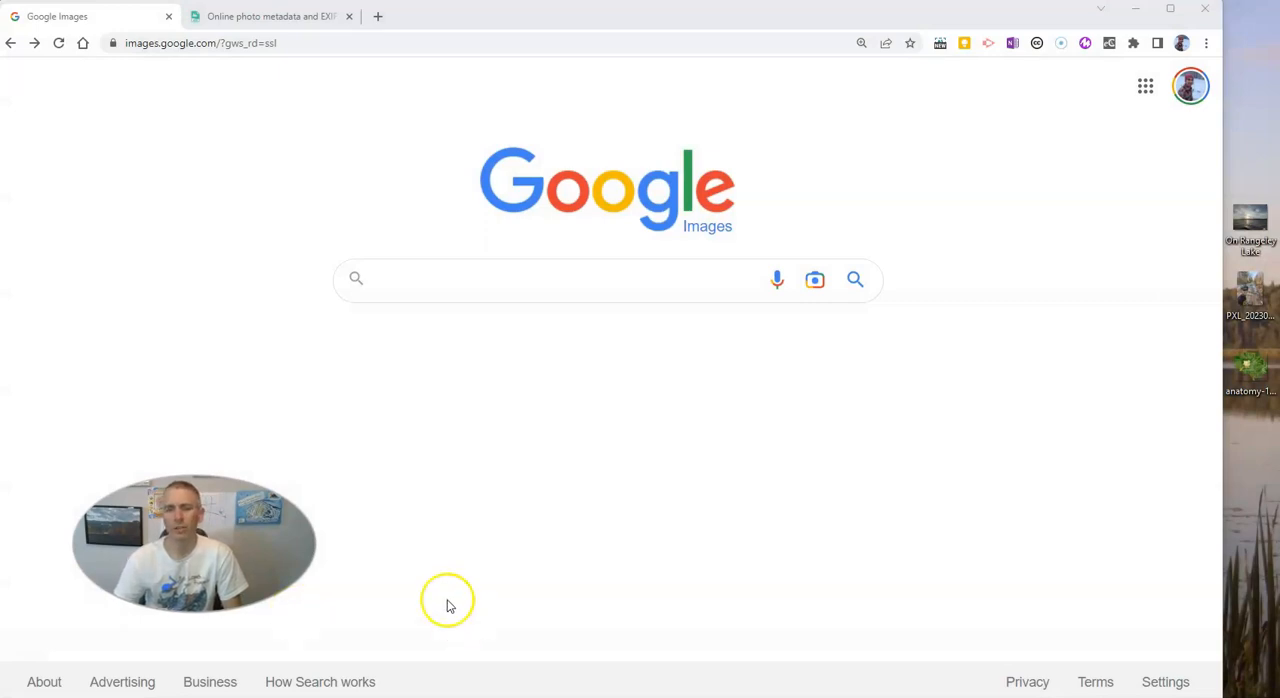
pyautogui.moveTo(608, 640)
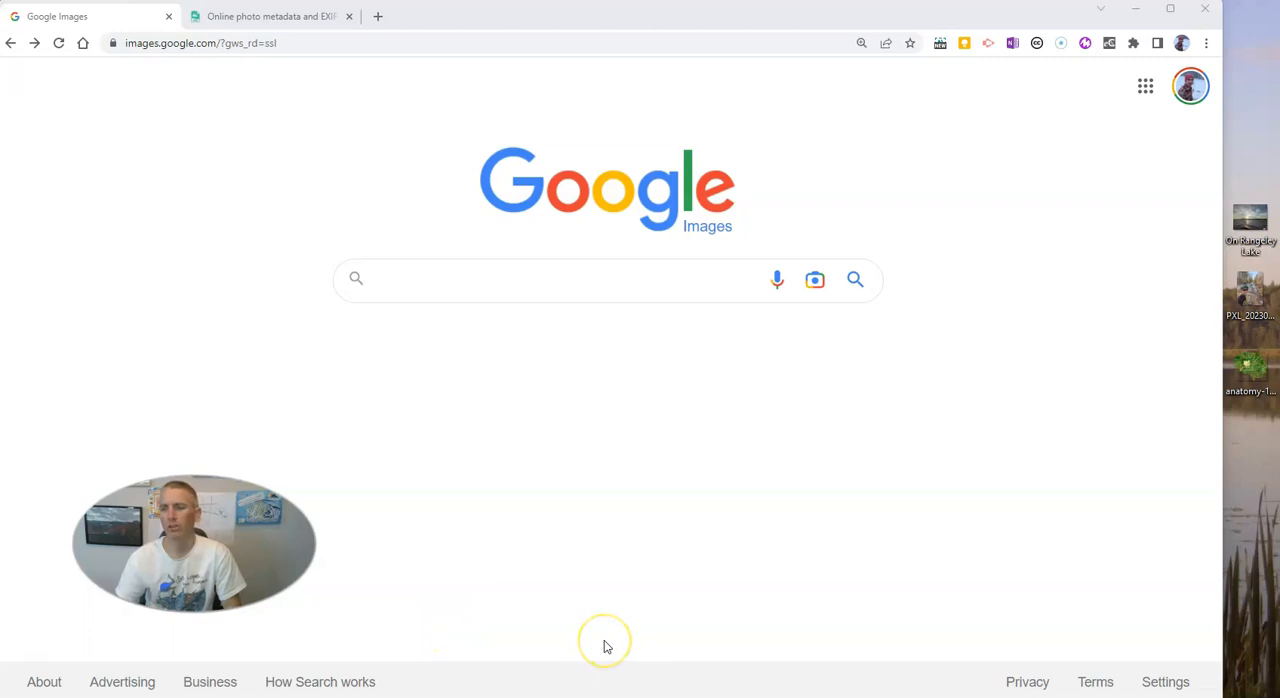
pyautogui.moveTo(810, 336)
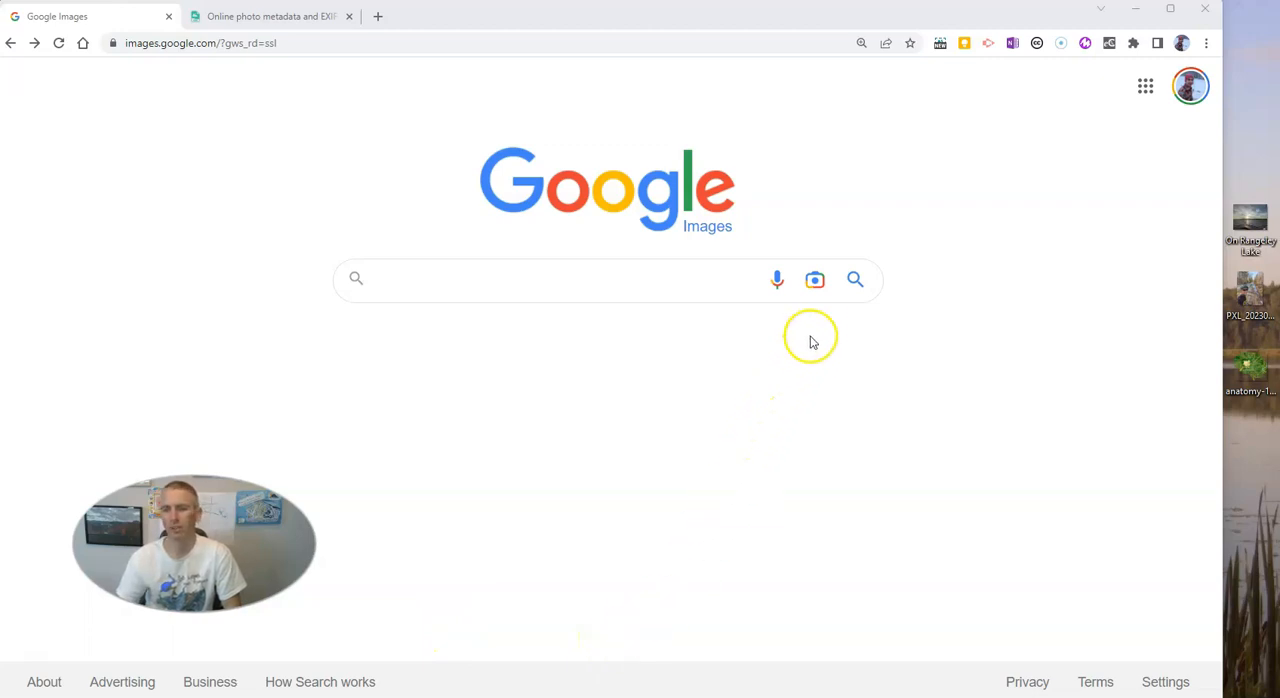
# Start a search-by-image in Google Images for the cyclist's forest-trail selfie
pyautogui.click(814, 280)
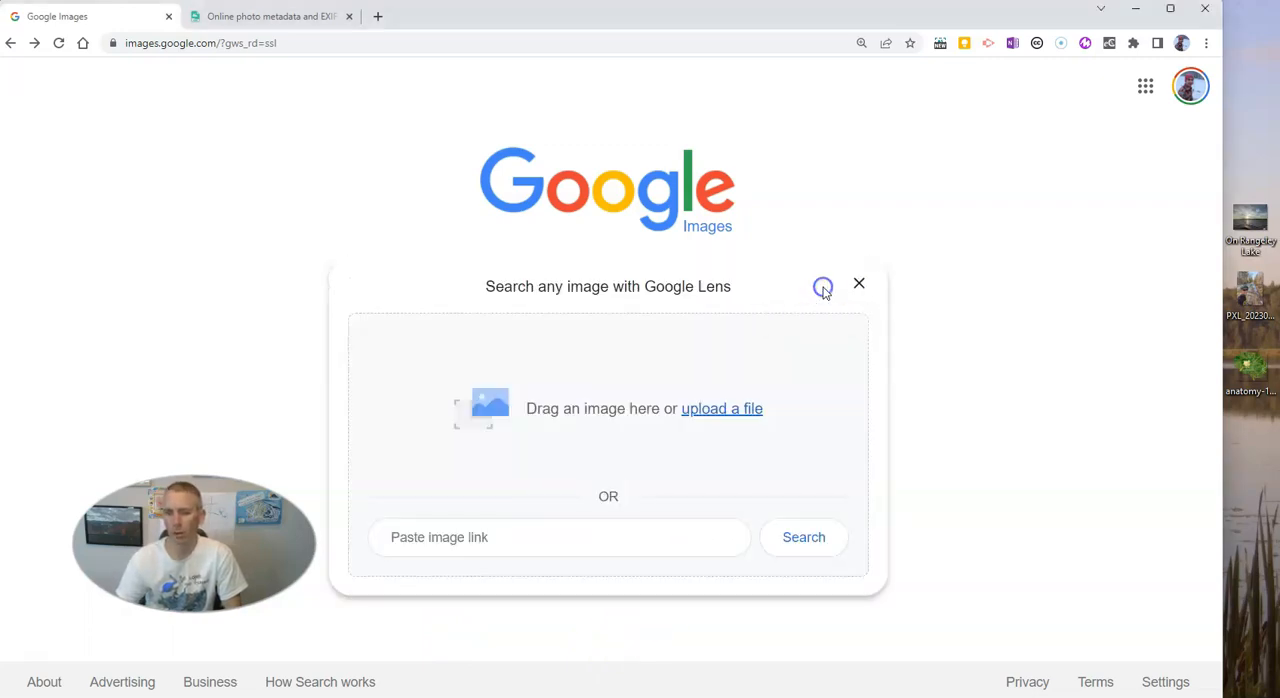
pyautogui.click(860, 284)
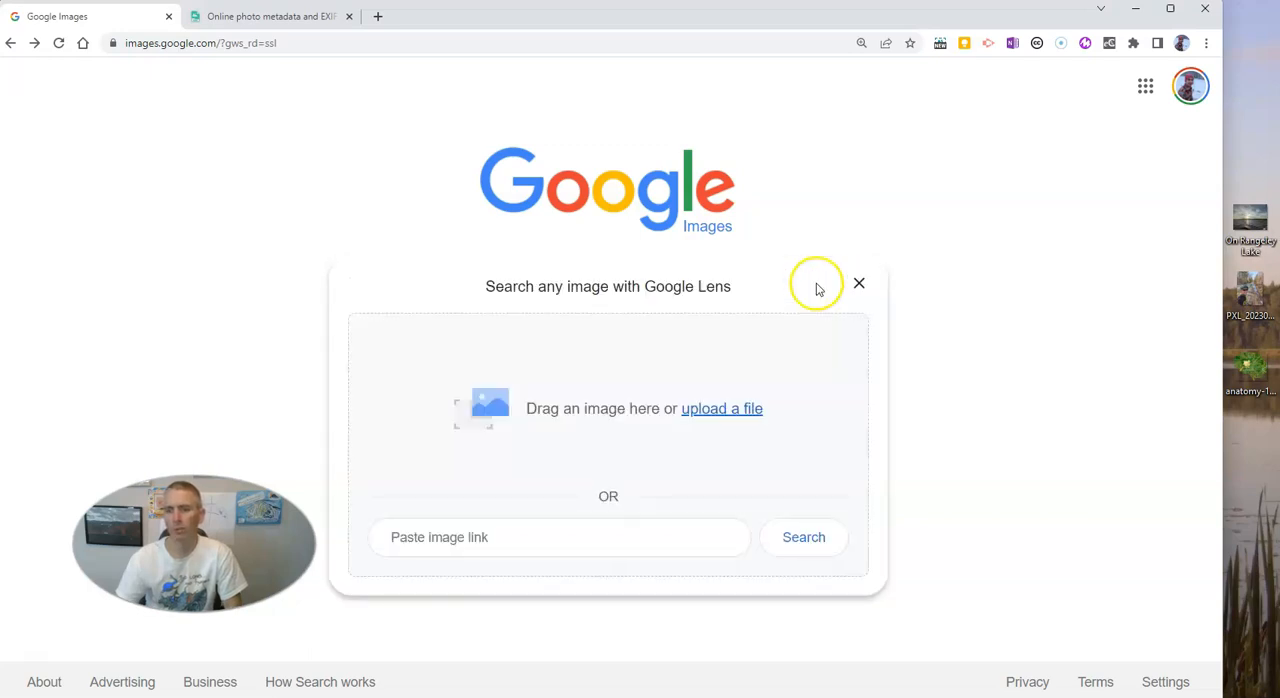
pyautogui.moveTo(1014, 518)
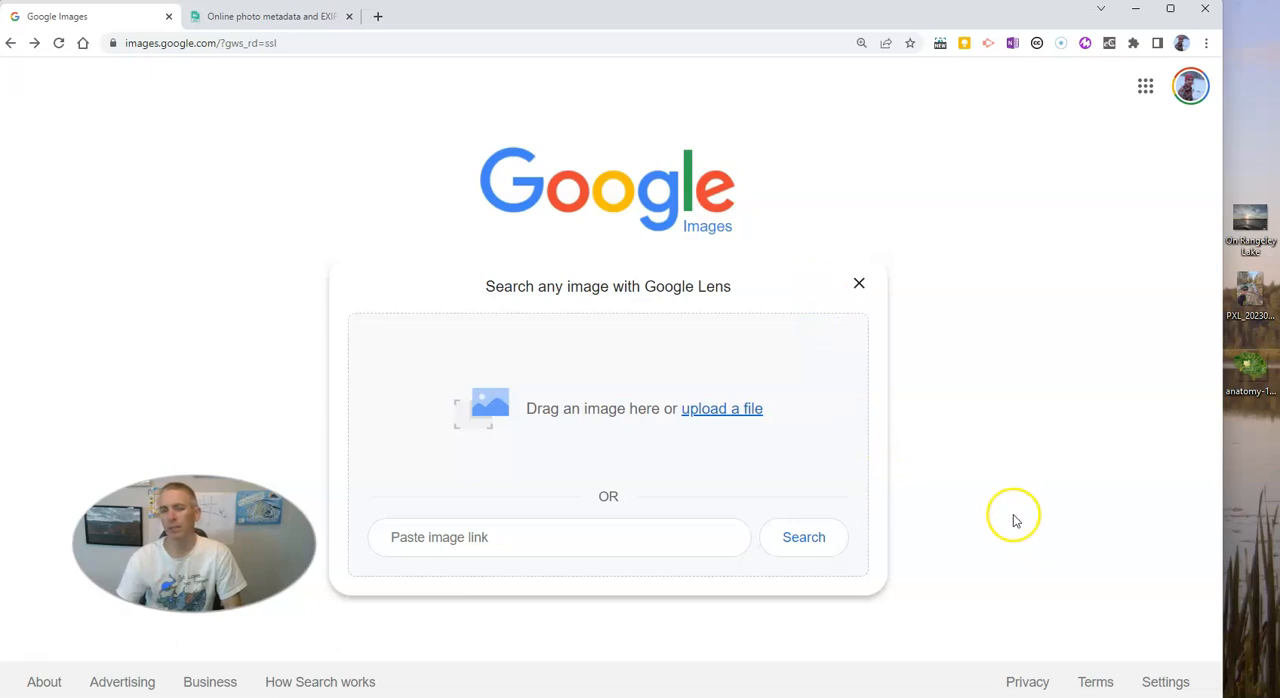
pyautogui.moveTo(1252, 298)
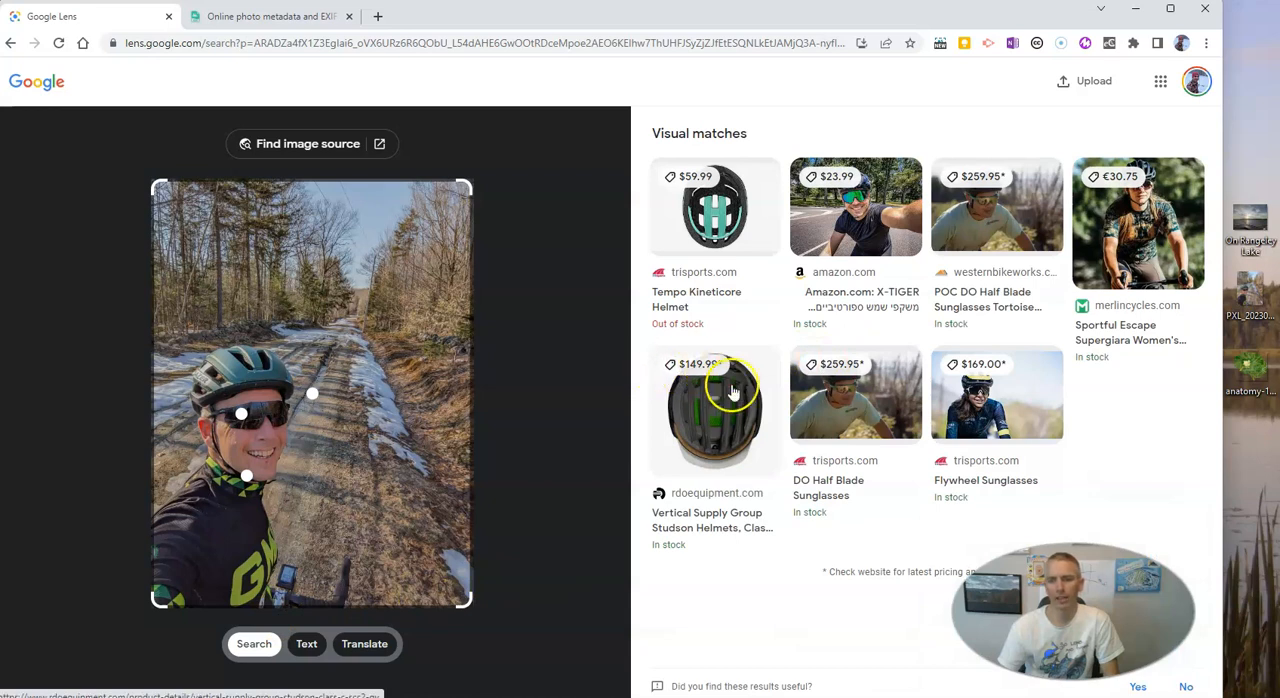
pyautogui.moveTo(304, 160)
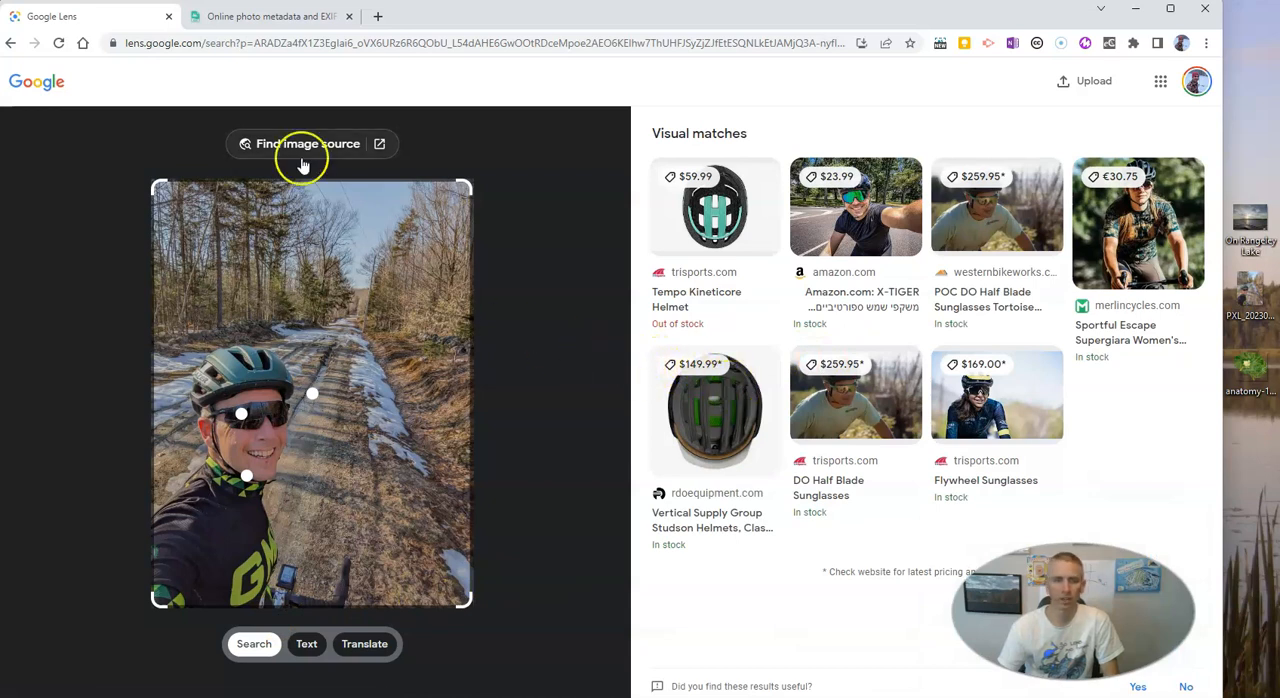
pyautogui.moveTo(322, 148)
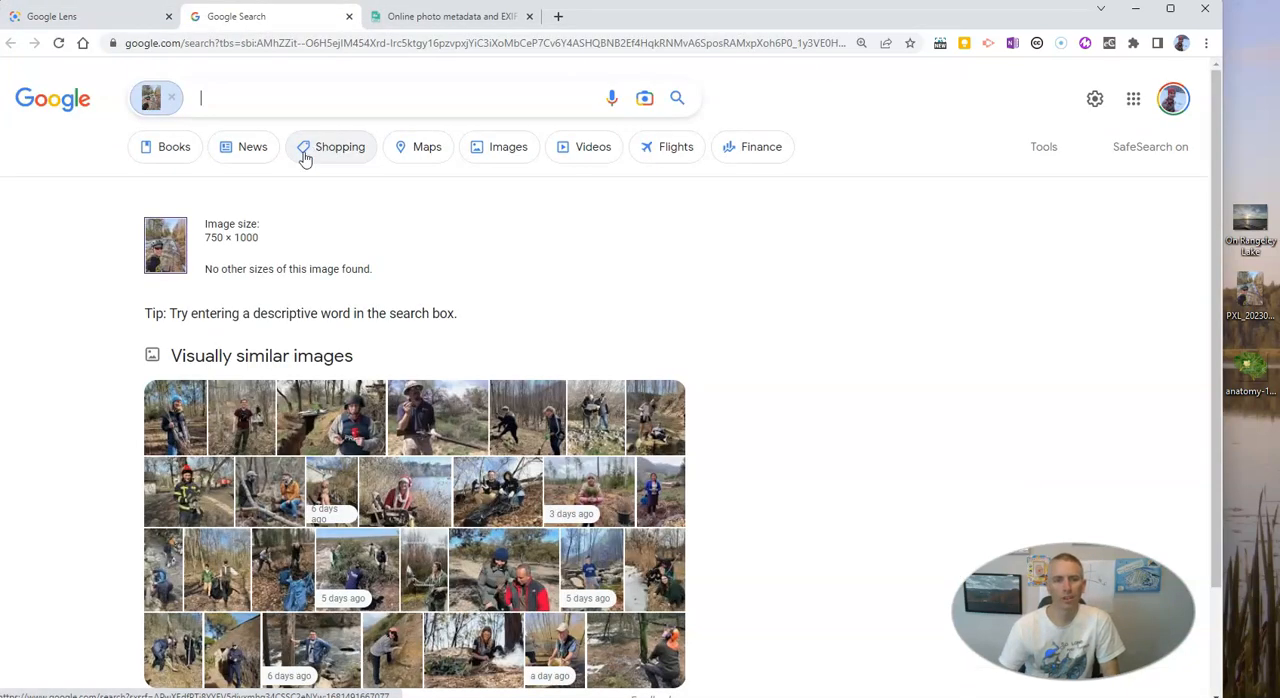
# Review the image-source results (no other sizes) and return to the Google Lens matches
pyautogui.scroll(-3)
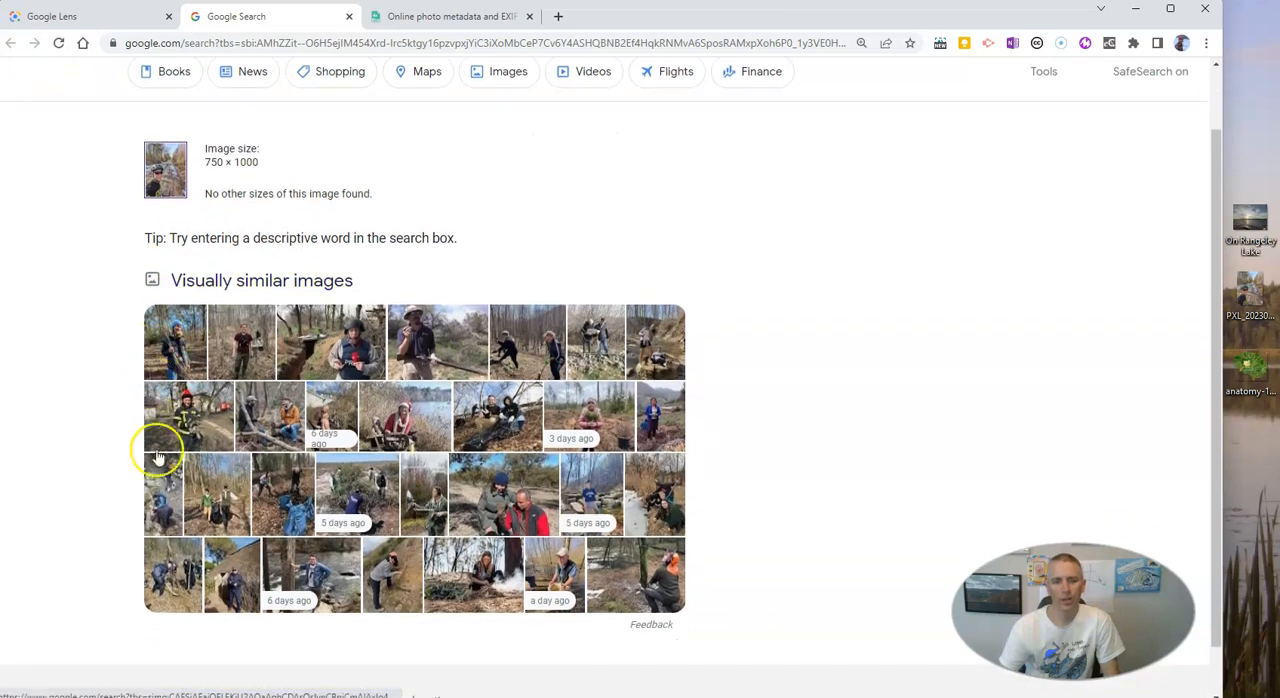
pyautogui.scroll(-3)
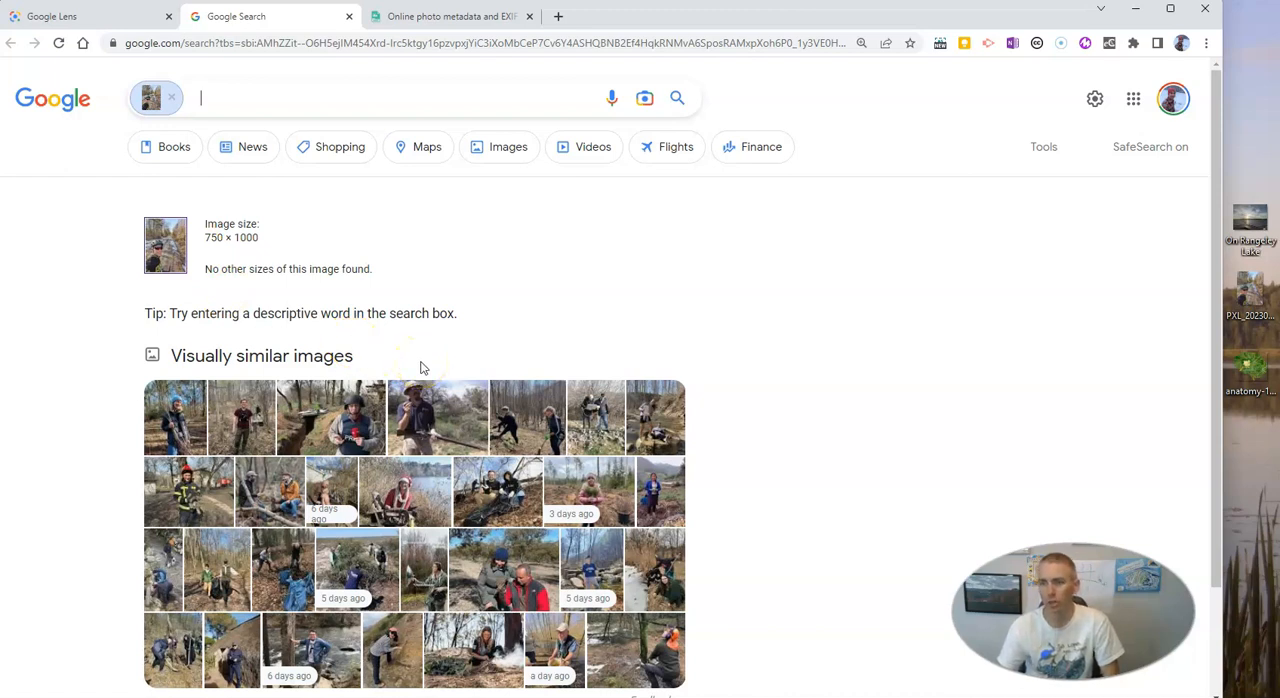
pyautogui.click(120, 22)
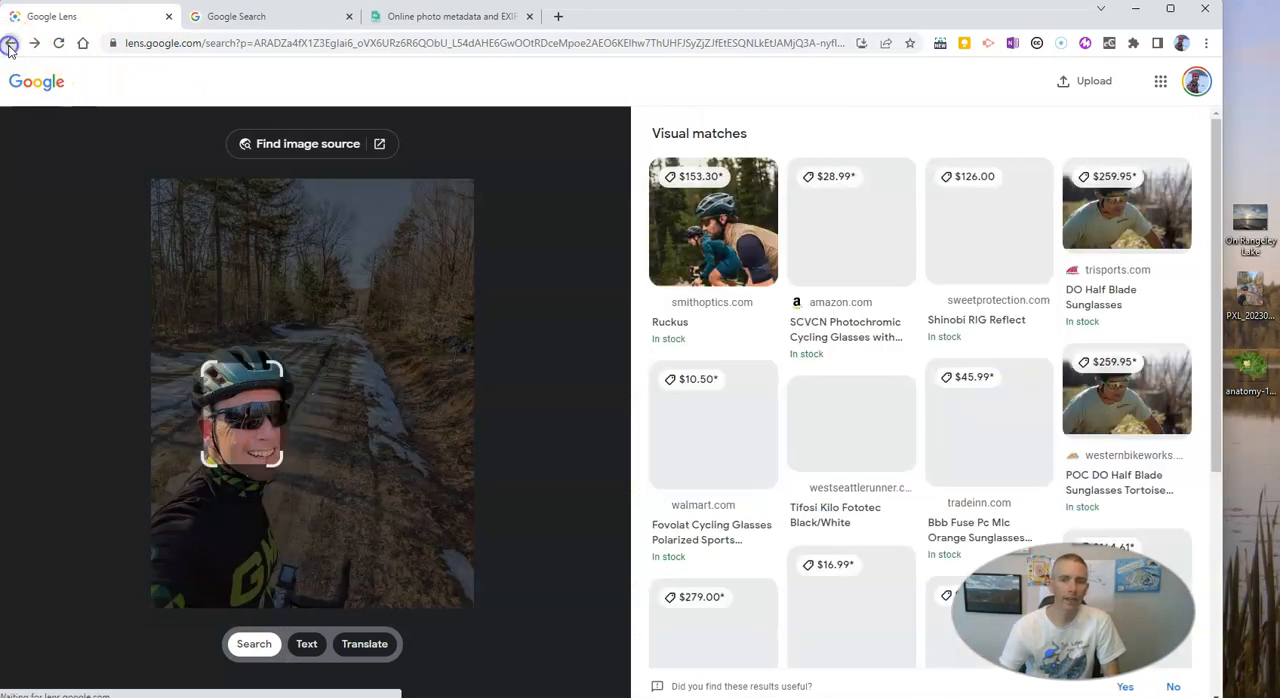
# Drop the circuit-board brain image from the desktop into Google Images search
pyautogui.click(12, 44)
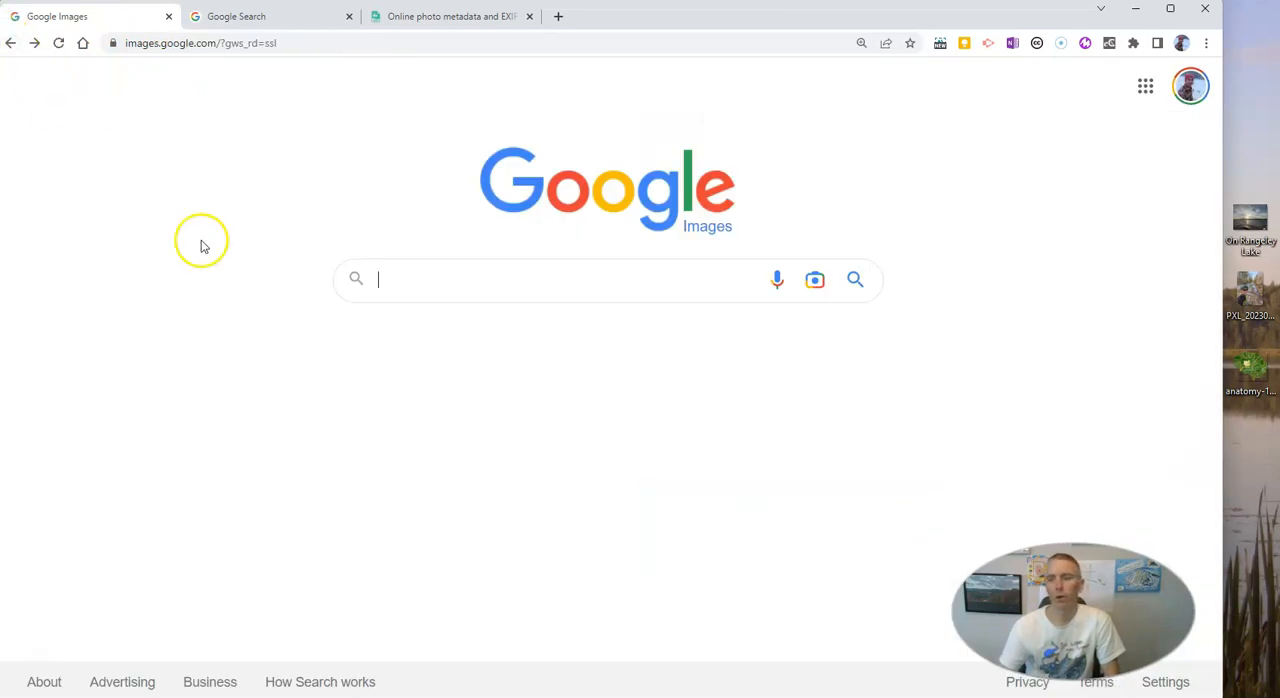
pyautogui.moveTo(440, 328)
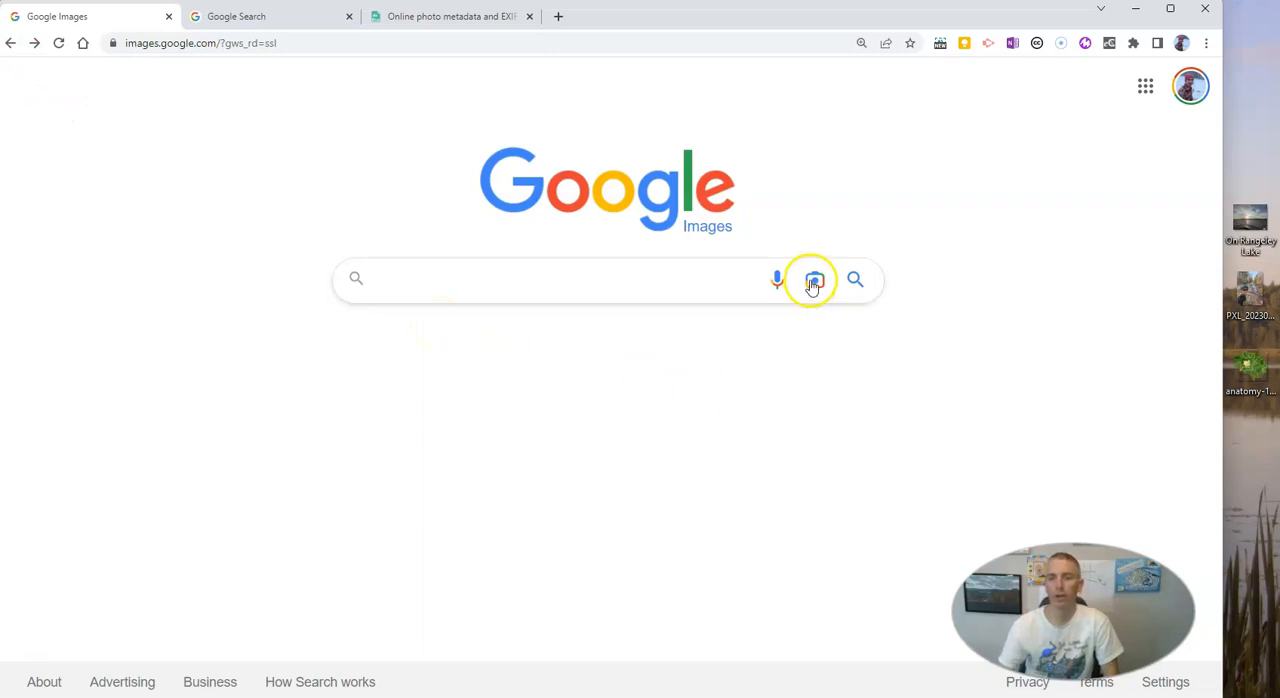
pyautogui.click(812, 280)
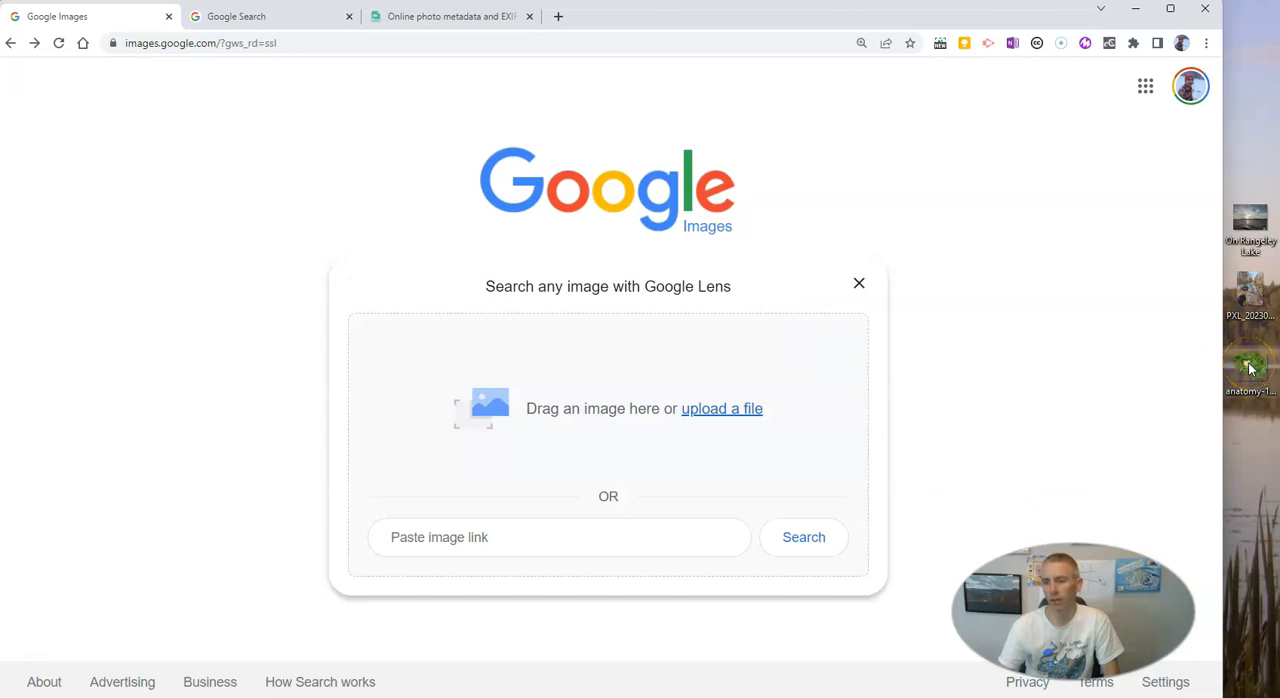
pyautogui.moveTo(1250, 368); pyautogui.dragTo(556, 404)
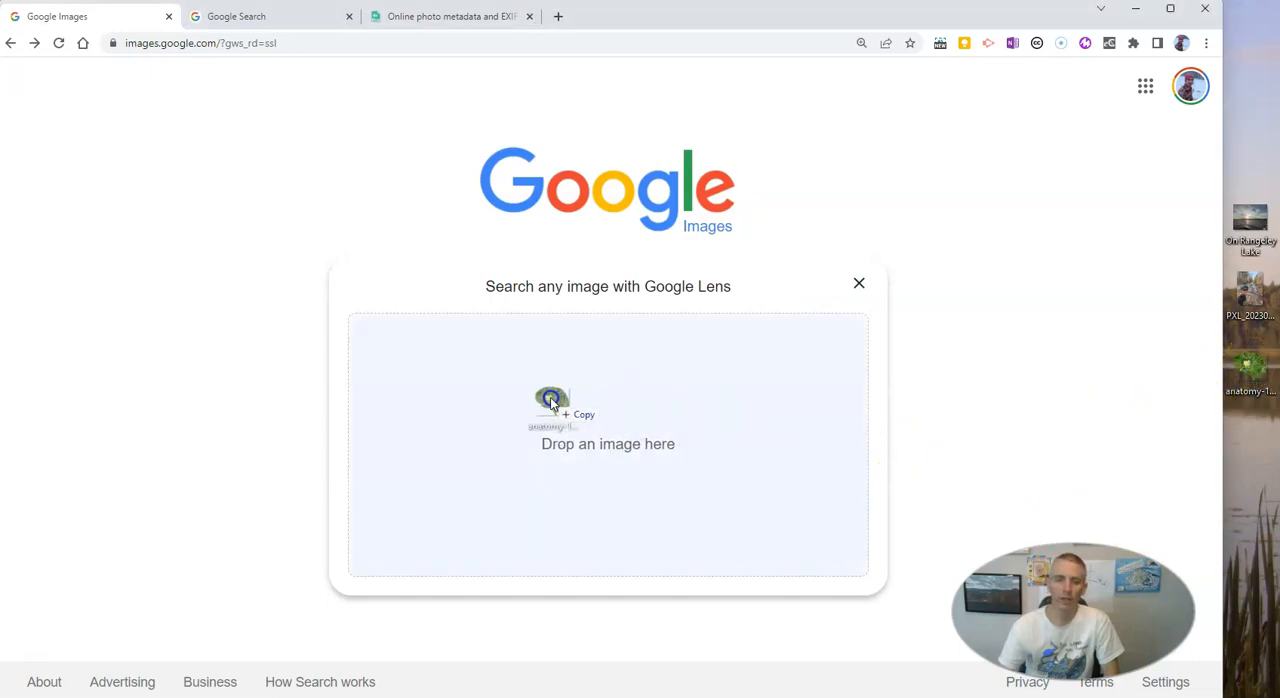
pyautogui.click(552, 406)
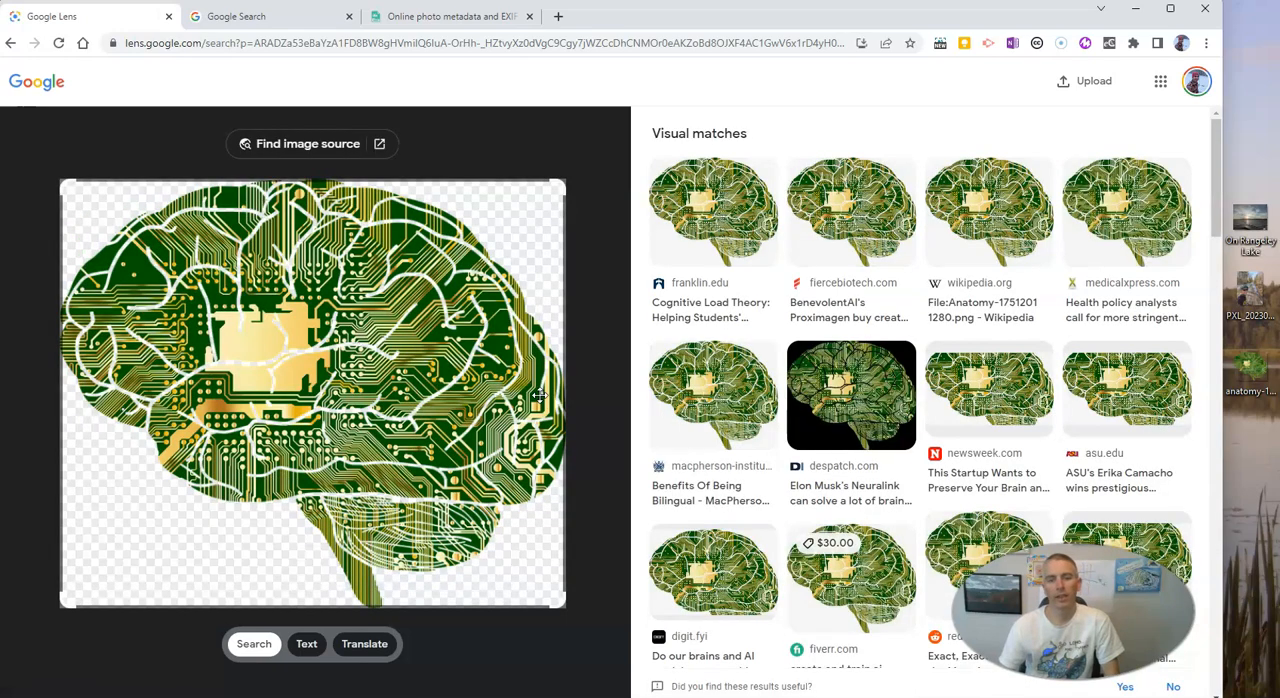
# Scroll the Lens visual matches for the brain image from franklin.edu and wikipedia.org
pyautogui.scroll(-3)
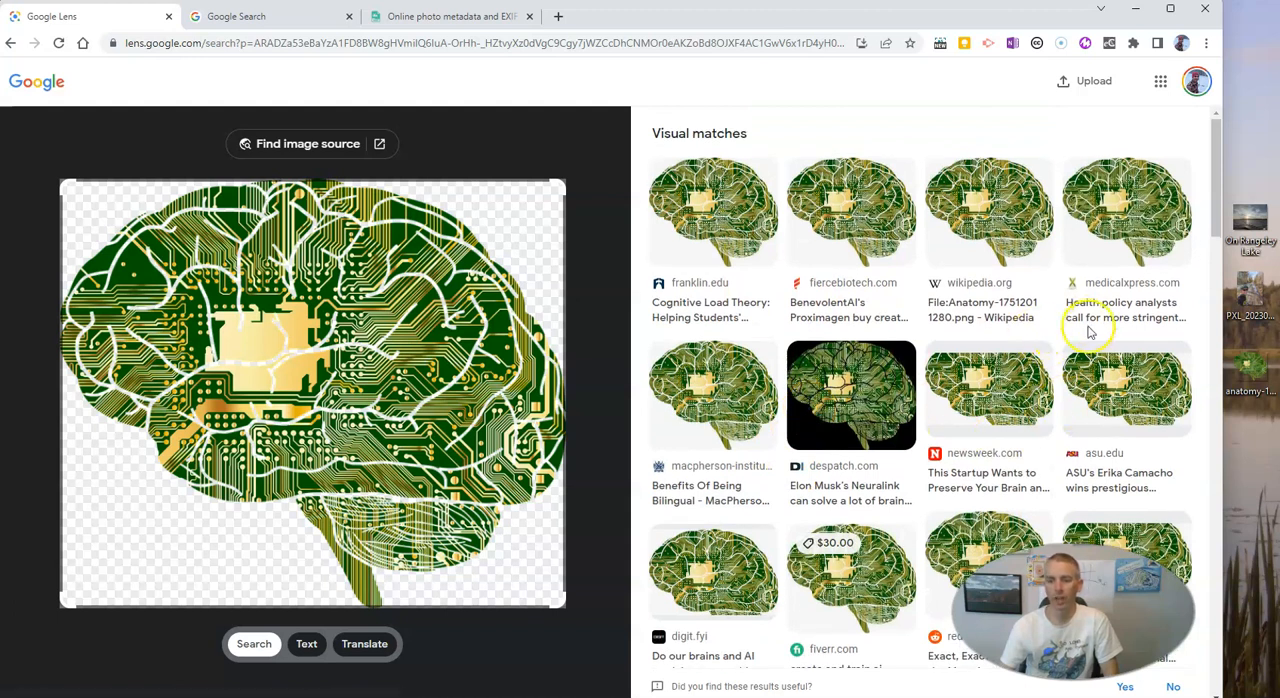
pyautogui.moveTo(344, 160)
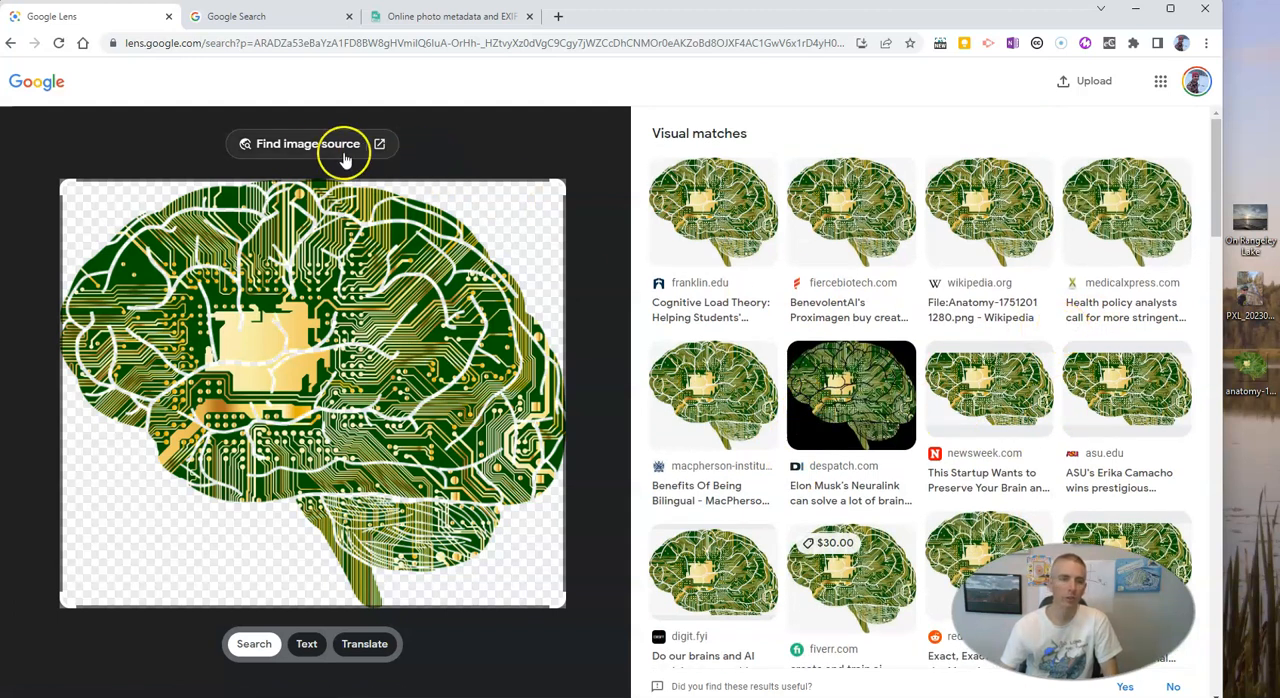
# Find the brain image's source, showing 'programmed humans' results and matching pages
pyautogui.click(320, 144)
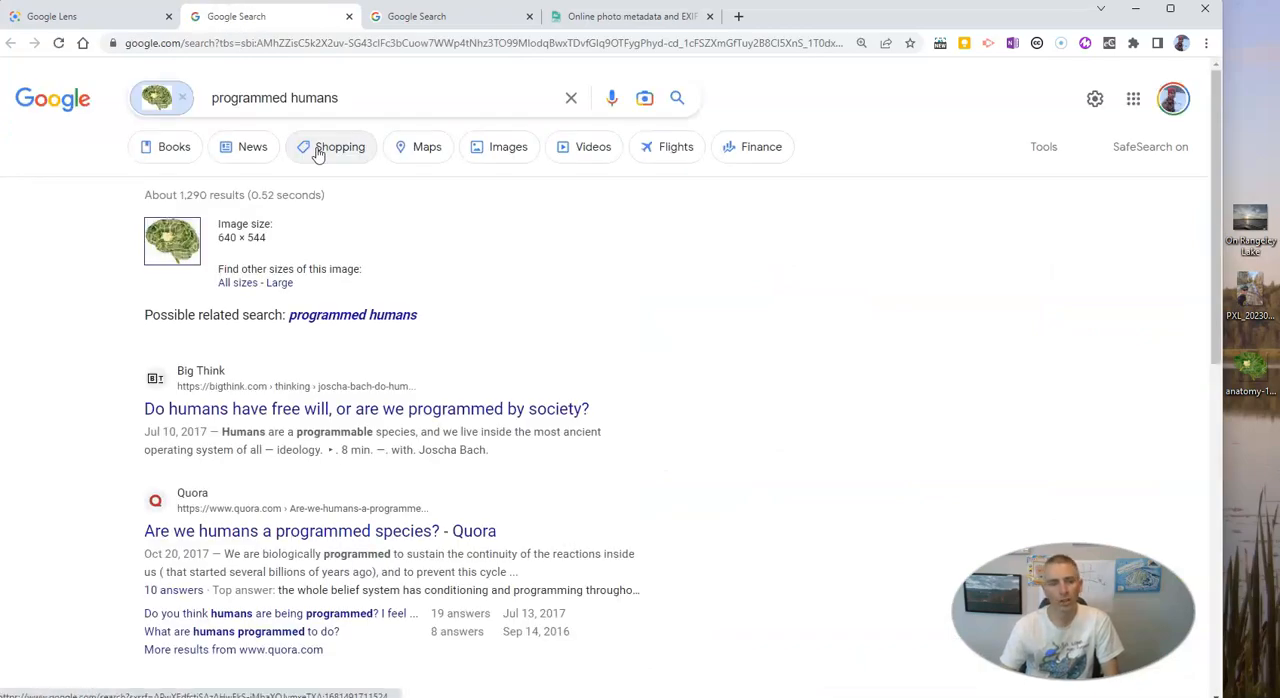
pyautogui.scroll(-3)
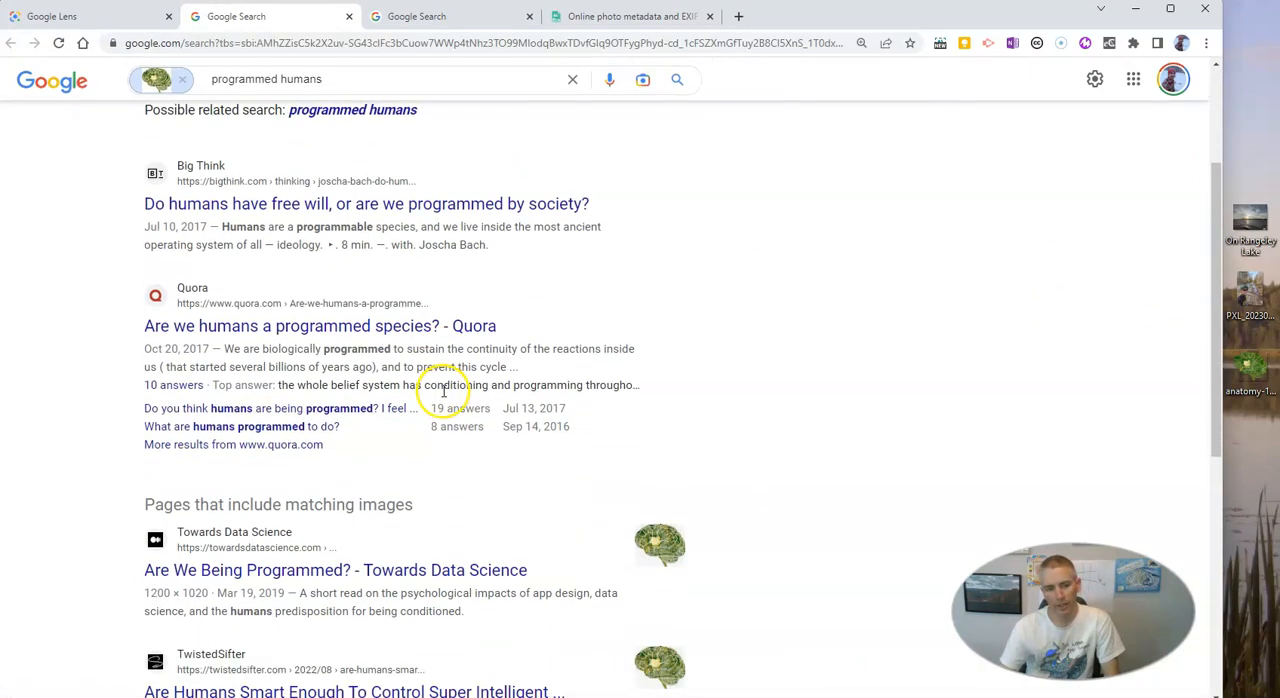
pyautogui.scroll(-3)
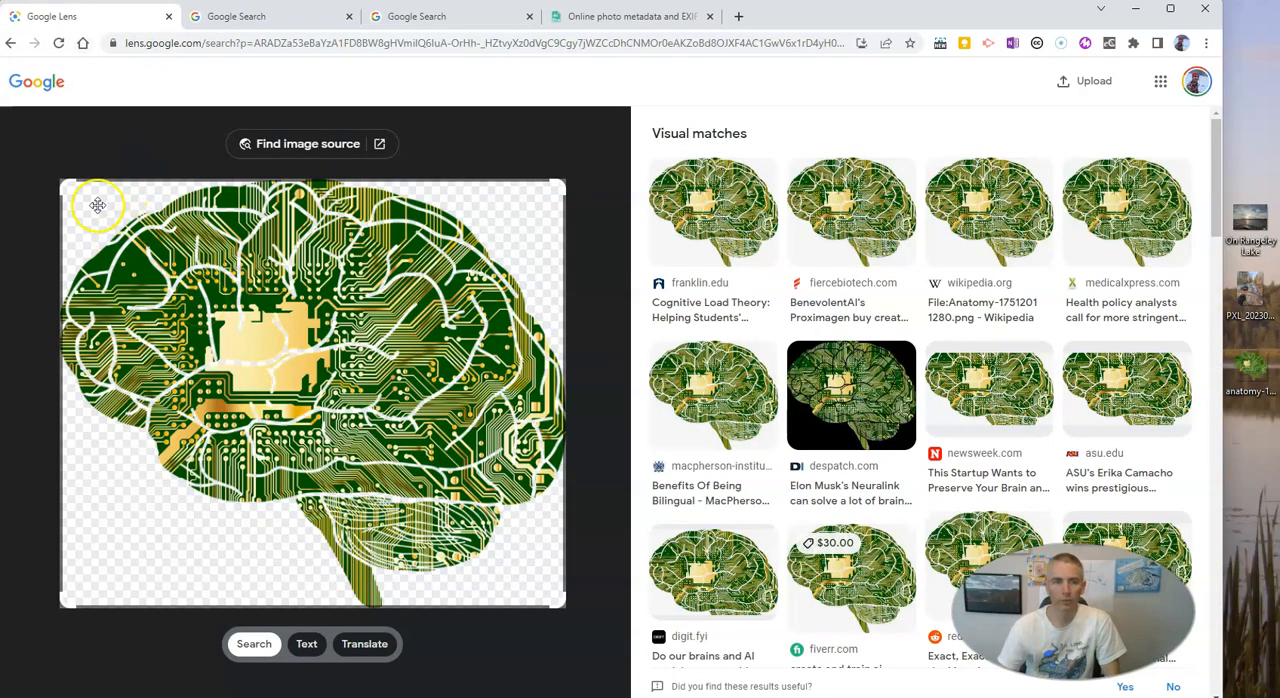
pyautogui.moveTo(286, 148)
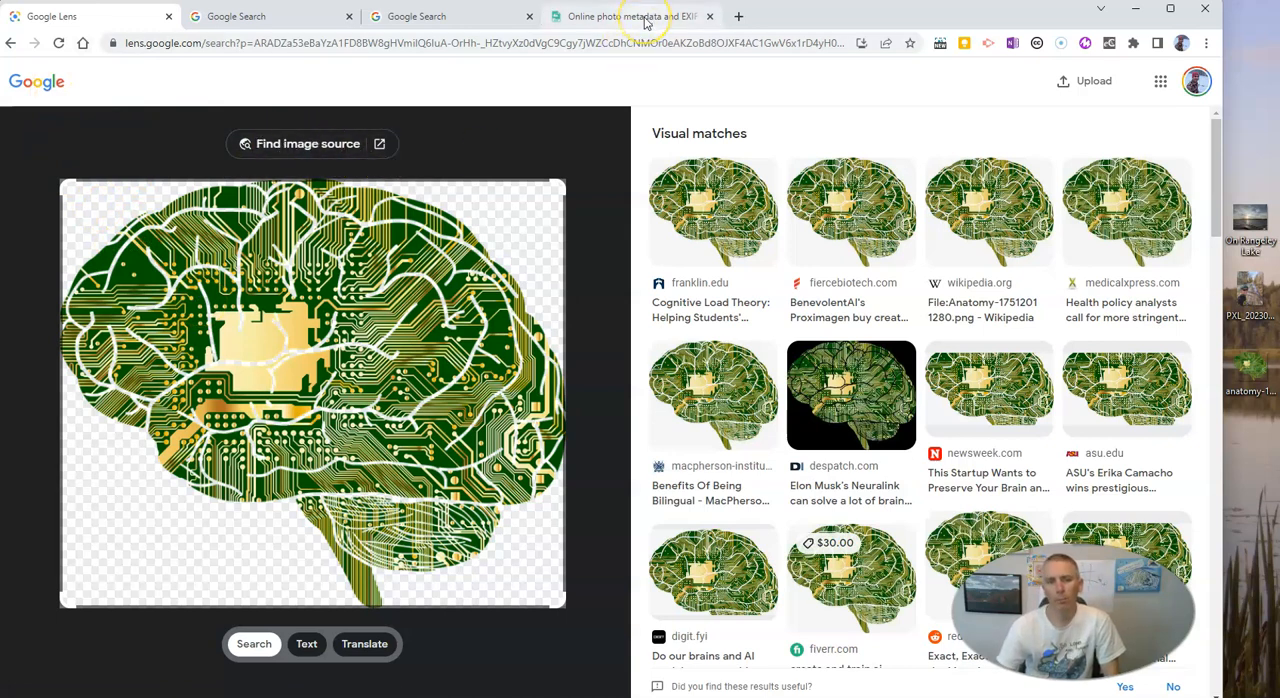
# Switch to Jimpl's online EXIF data viewer, ready for an image upload
pyautogui.click(640, 16)
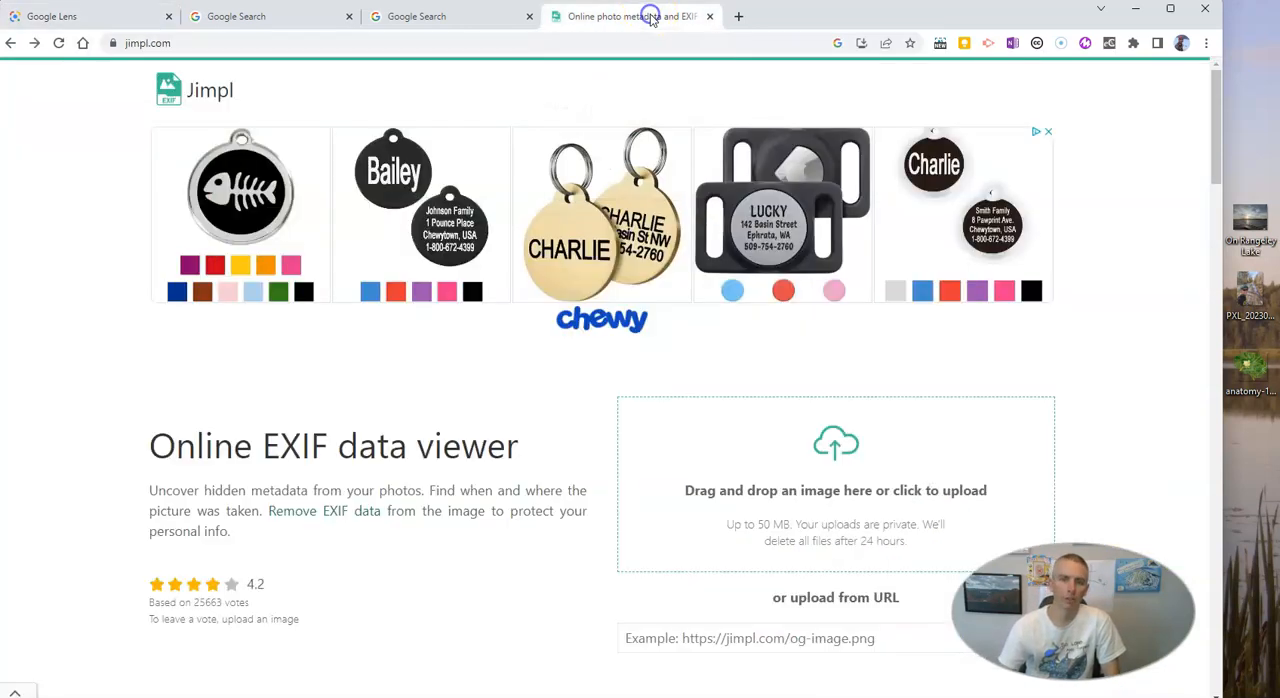
pyautogui.moveTo(228, 488)
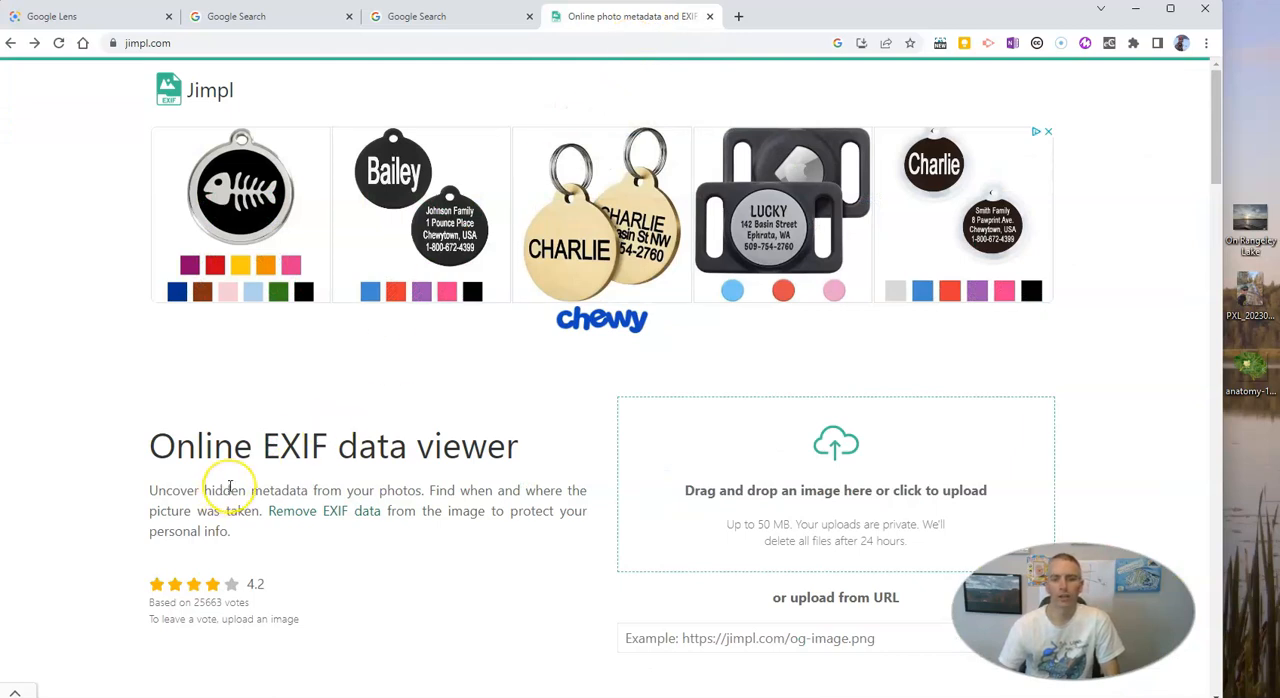
pyautogui.moveTo(380, 524)
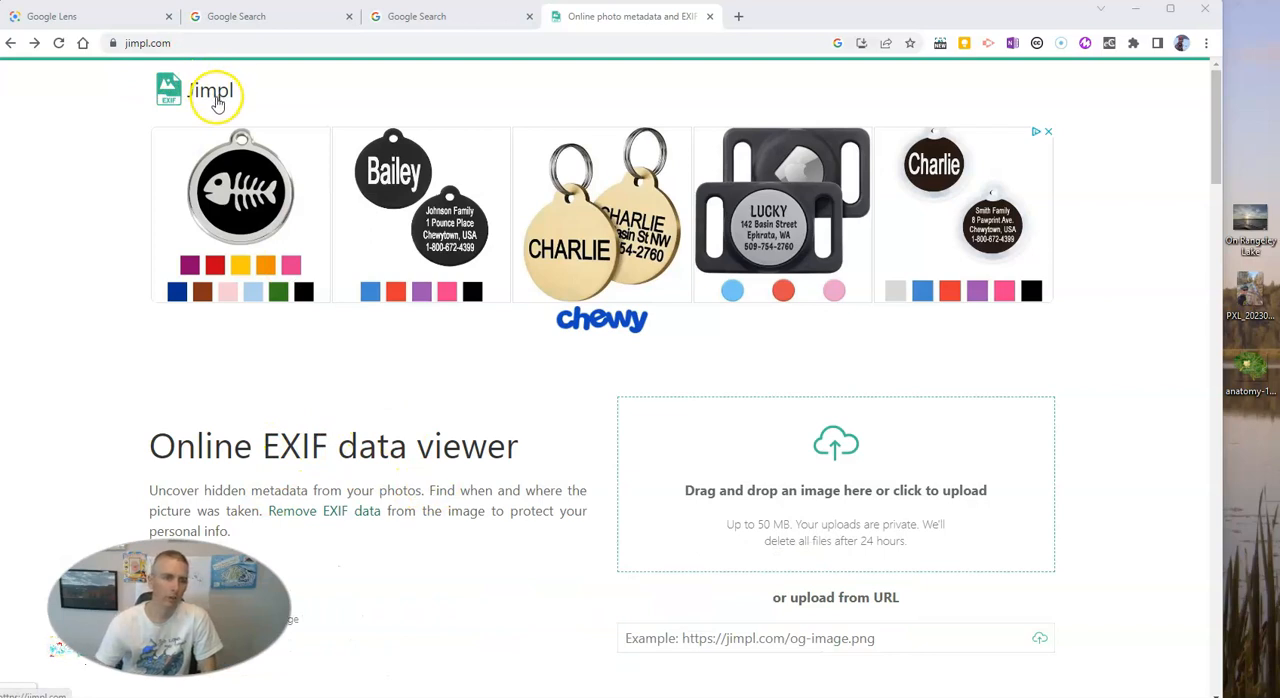
pyautogui.click(140, 44)
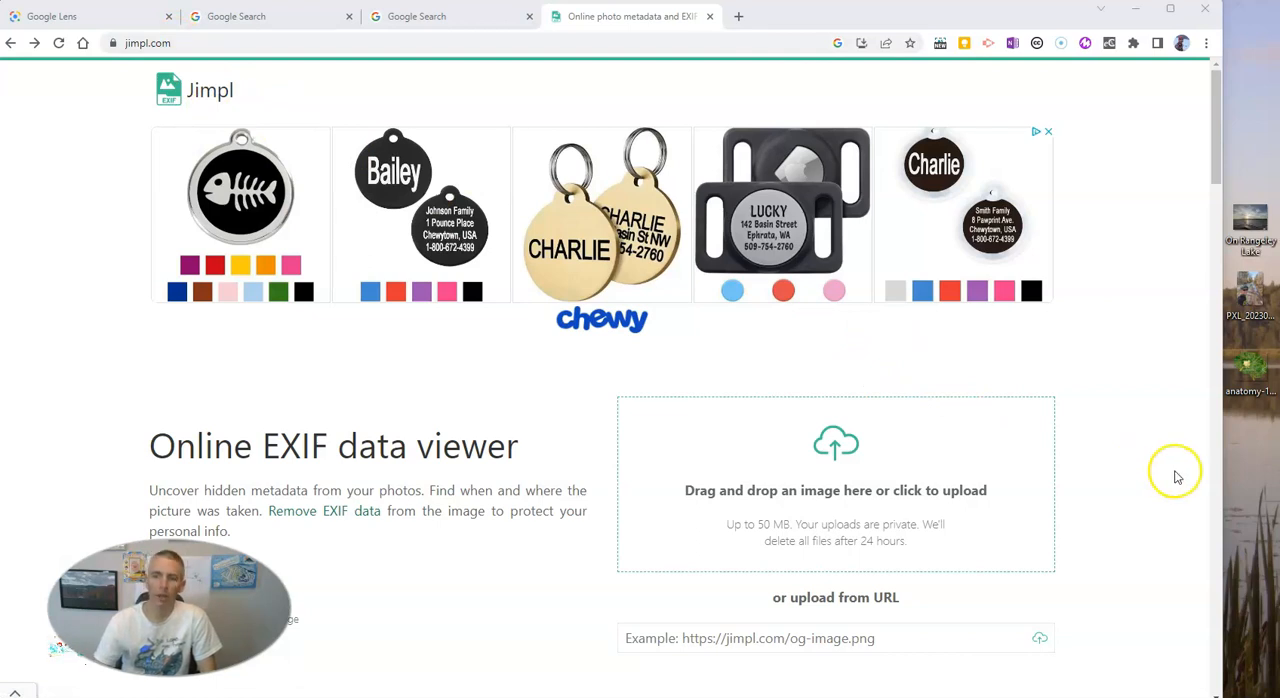
pyautogui.moveTo(1264, 284)
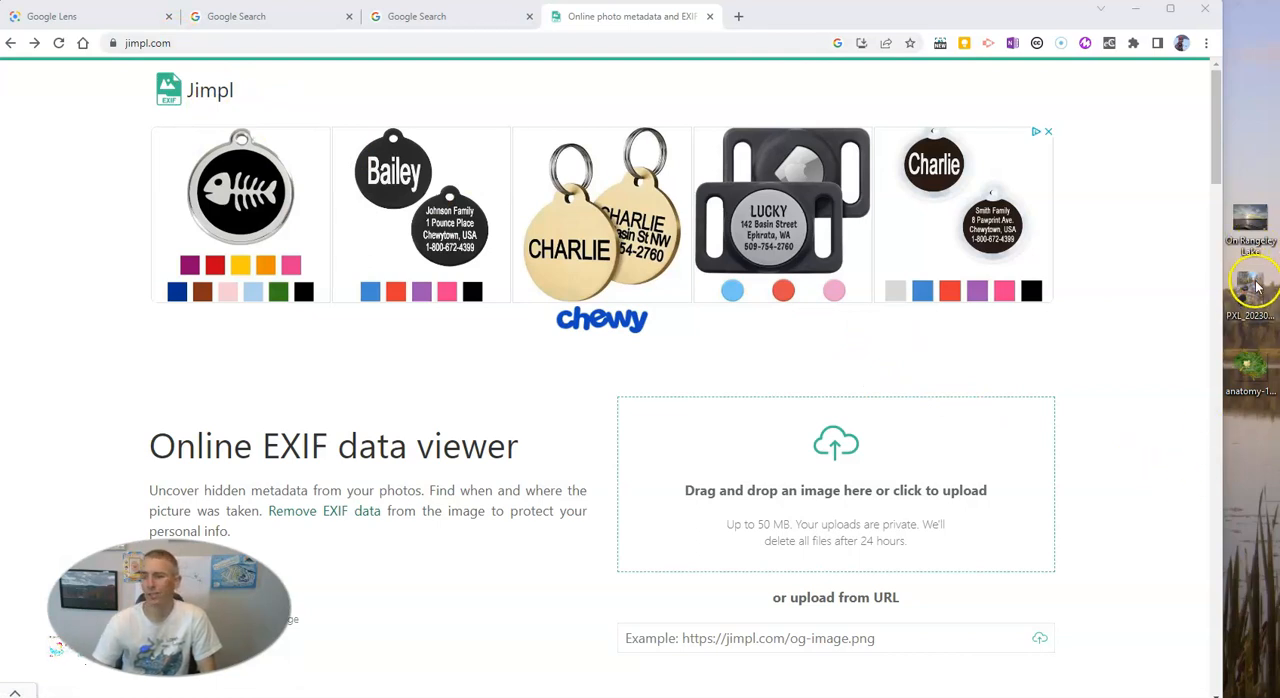
pyautogui.moveTo(1254, 354)
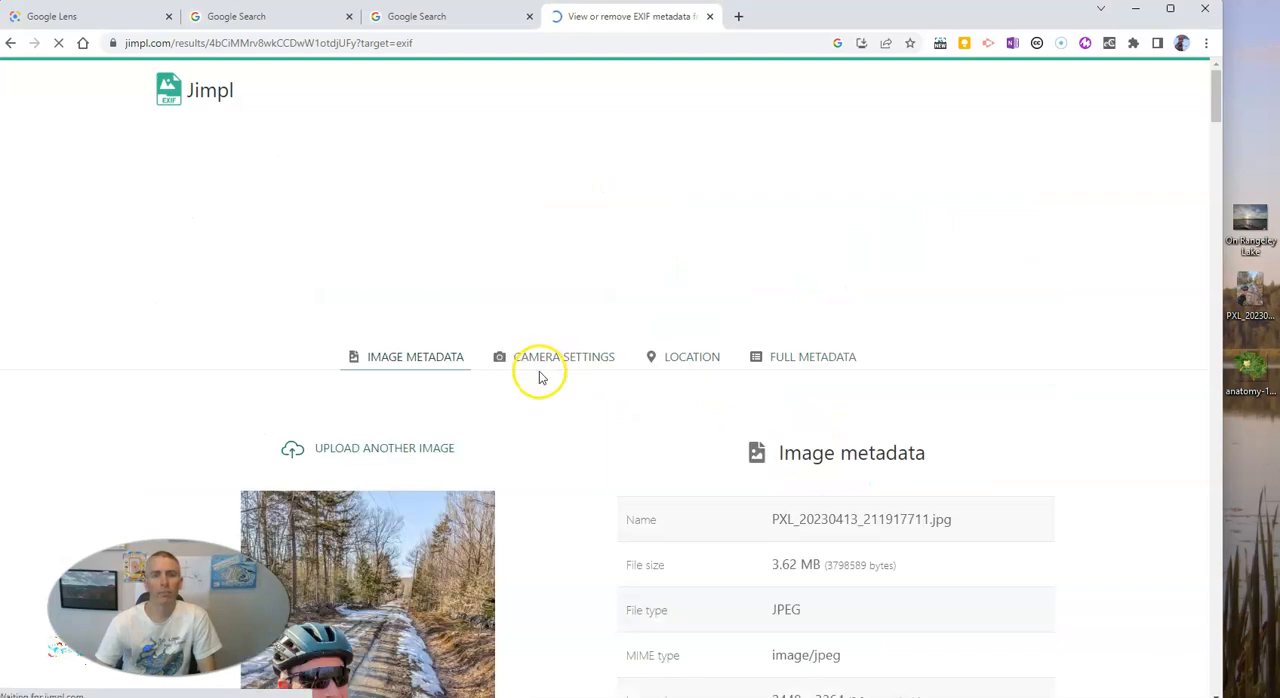
# Scroll through the Pixel 5 selfie's metadata, South Paris location map, camera settings and full metadata
pyautogui.scroll(-3)
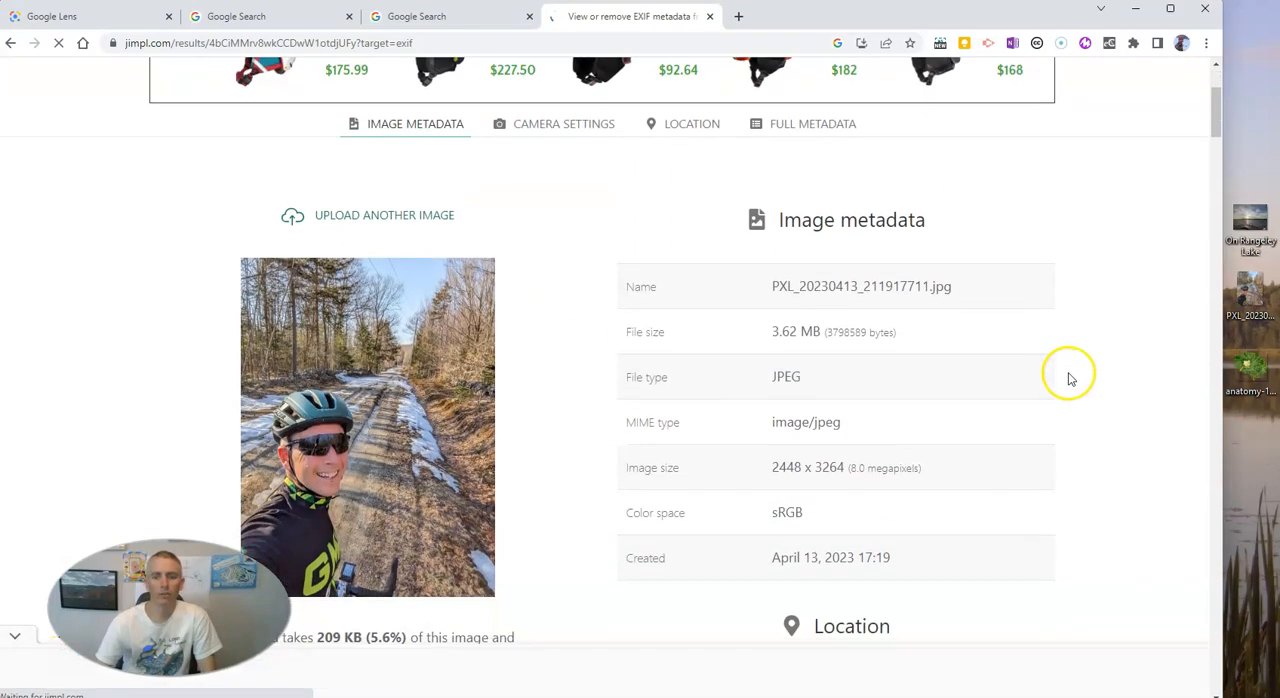
pyautogui.scroll(-3)
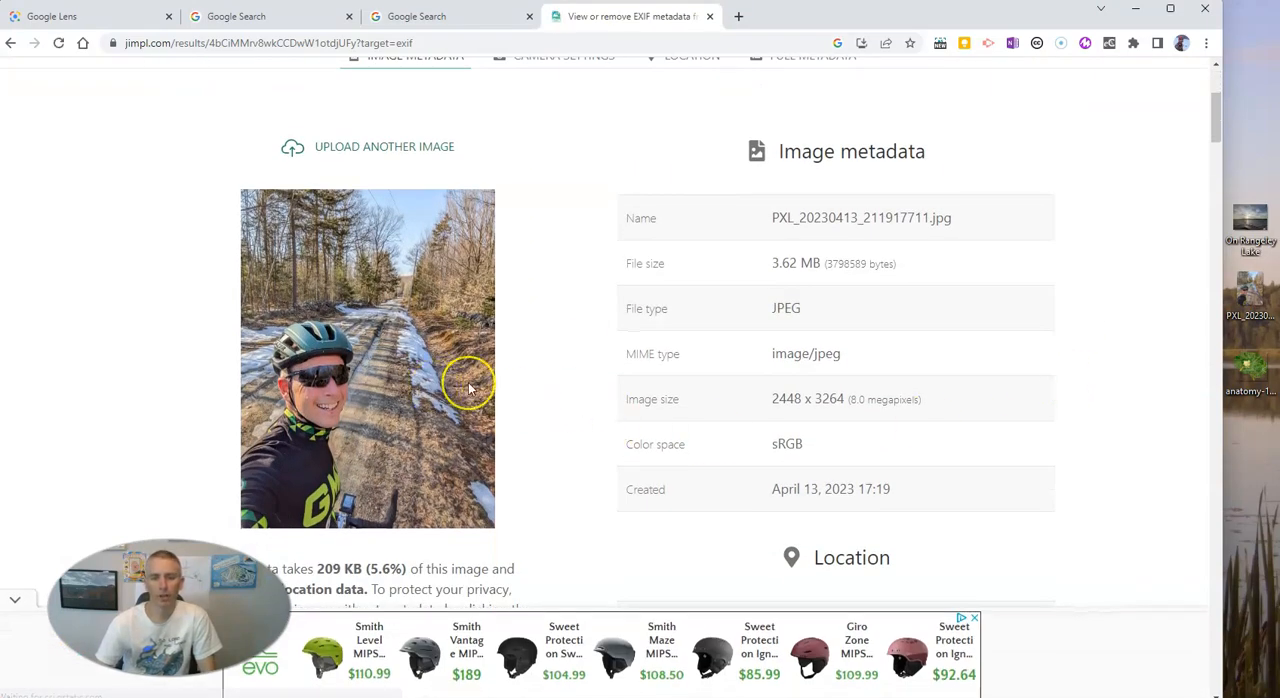
pyautogui.scroll(-3)
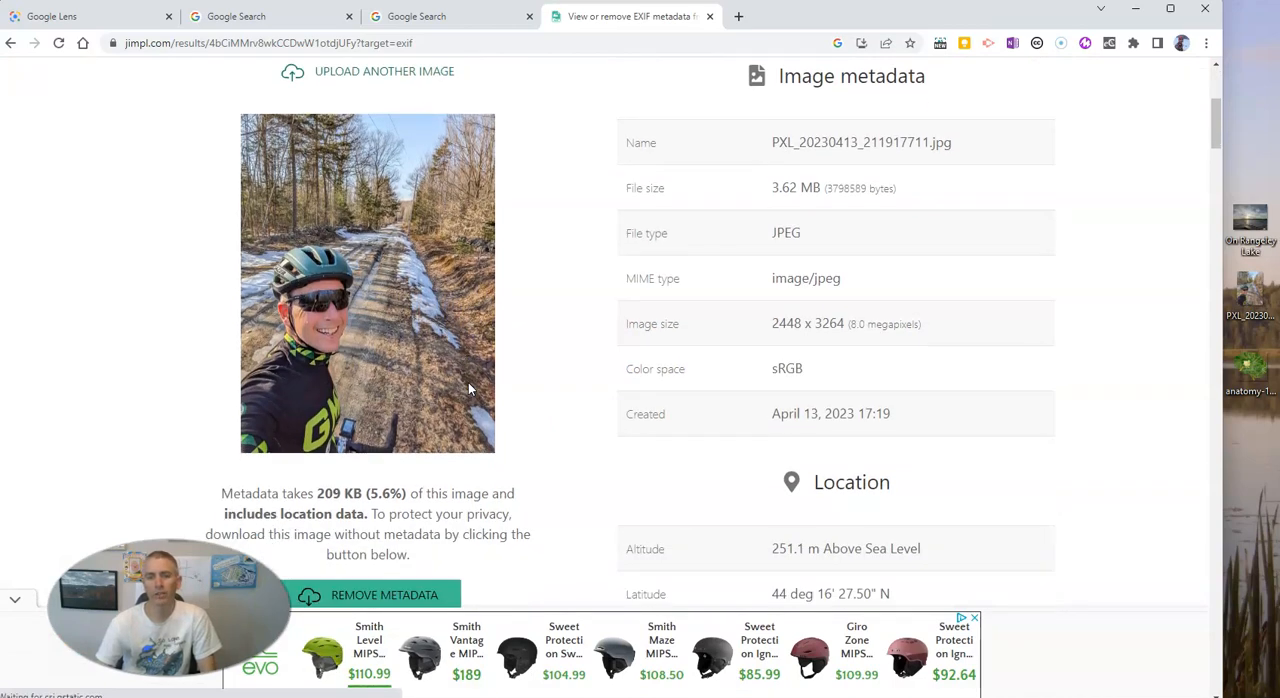
pyautogui.moveTo(804, 420)
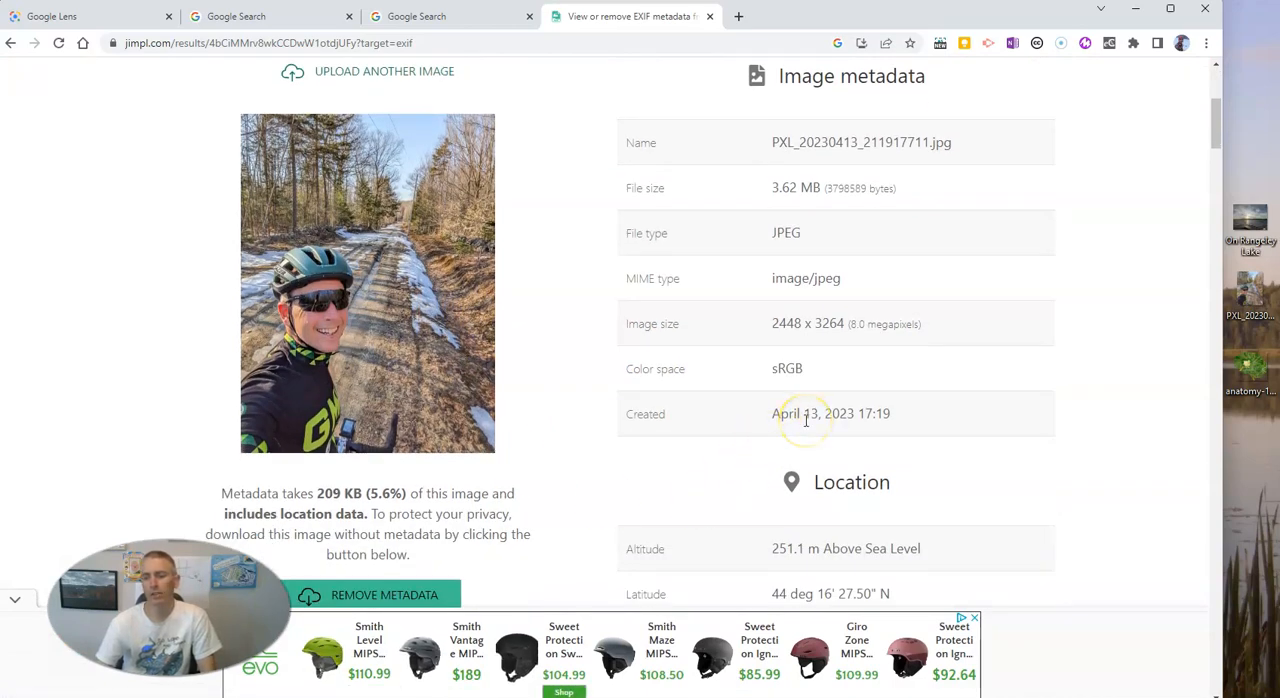
pyautogui.scroll(-3)
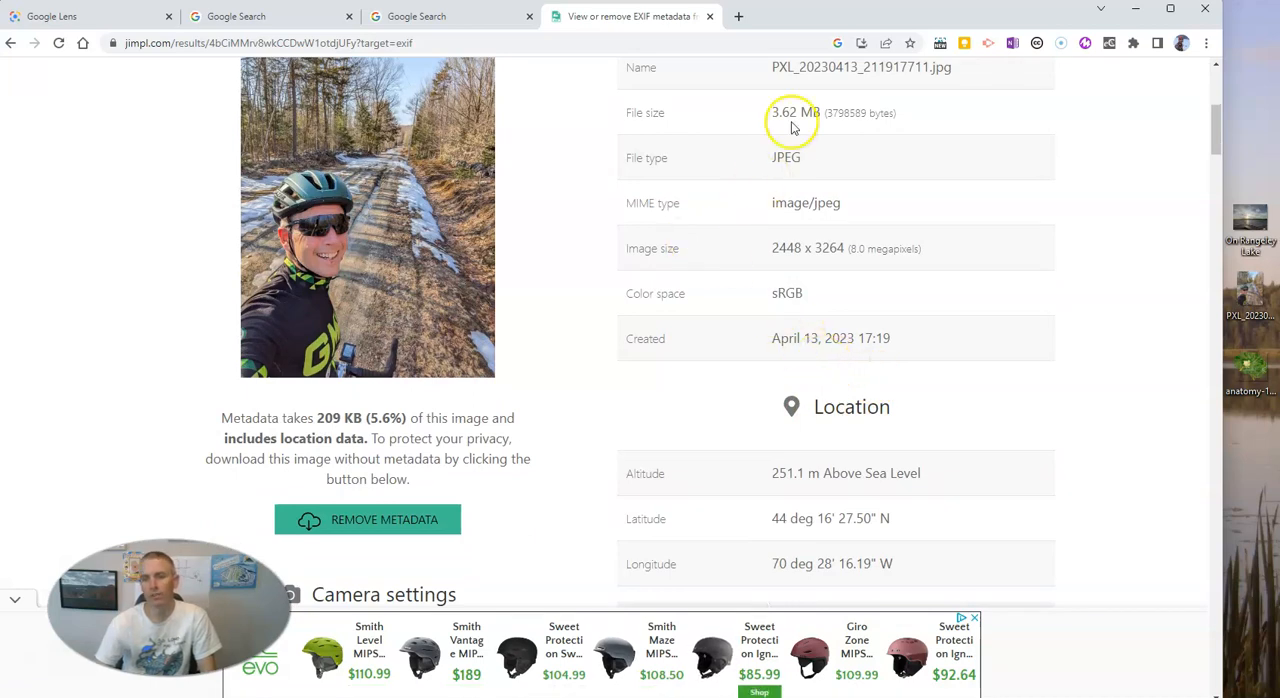
pyautogui.scroll(-3)
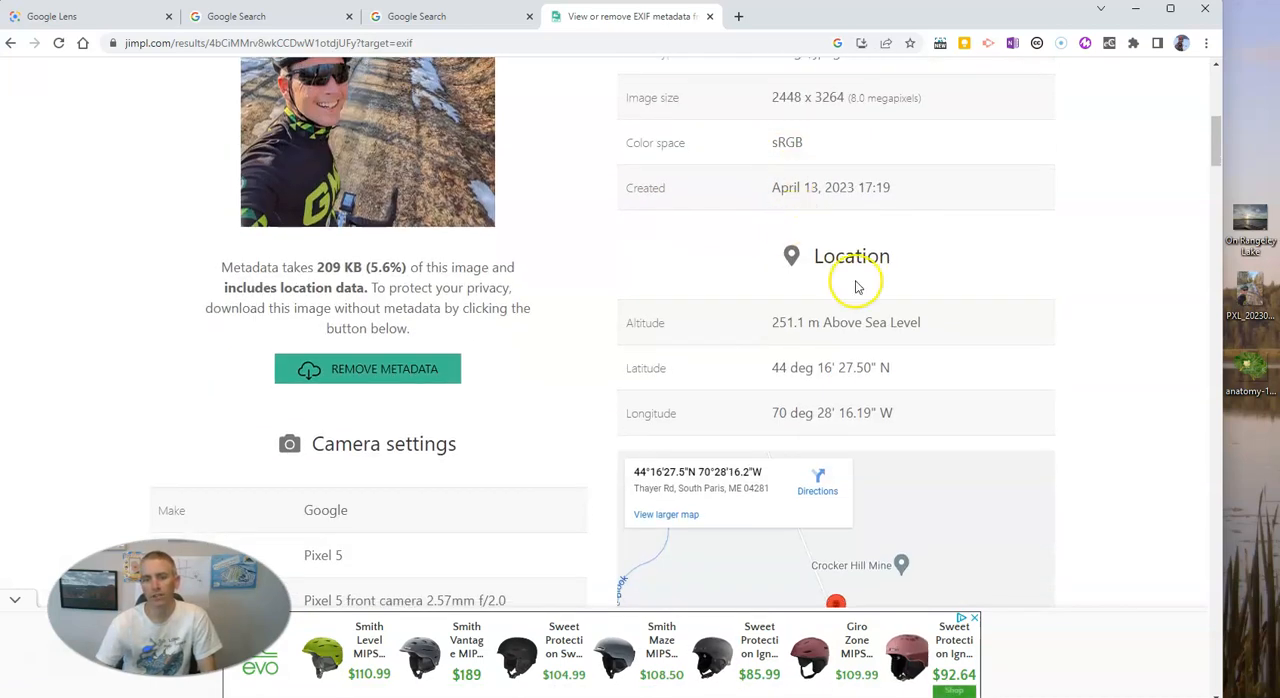
pyautogui.scroll(-3)
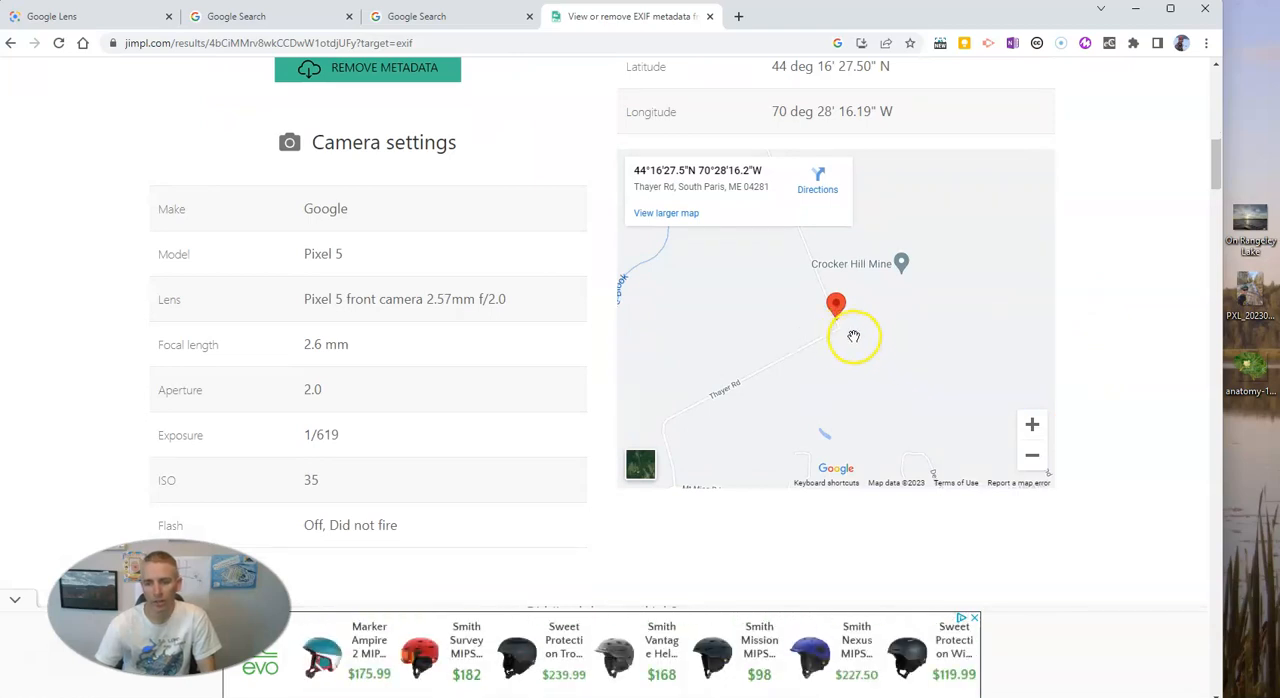
pyautogui.scroll(-3)
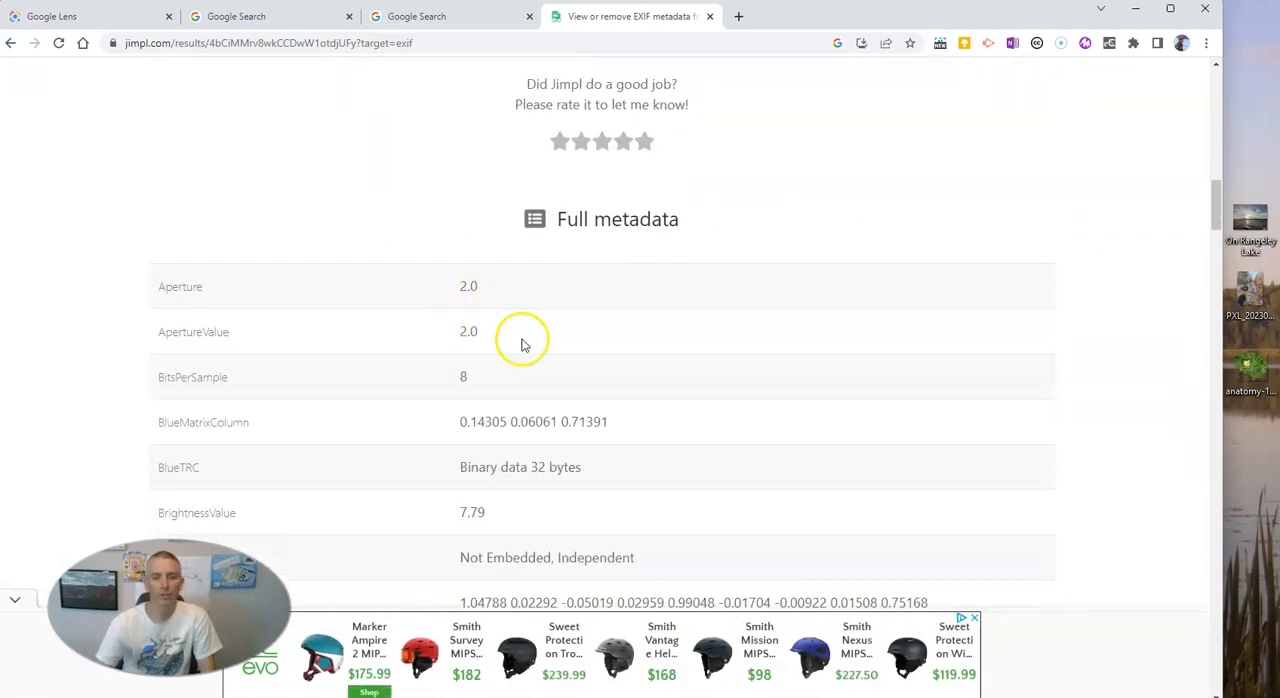
pyautogui.scroll(-3)
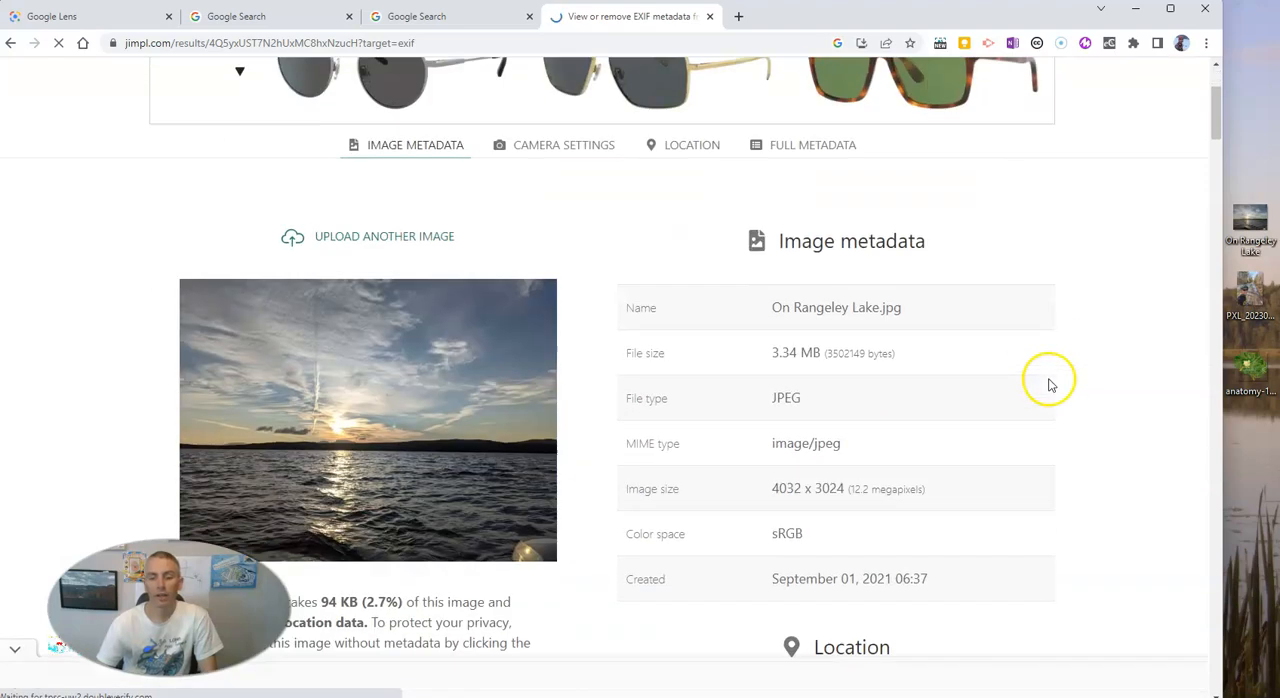
# Review On Rangeley Lake.jpg's Pixel 5 metadata and lake location, then return to the upload page
pyautogui.scroll(-3)
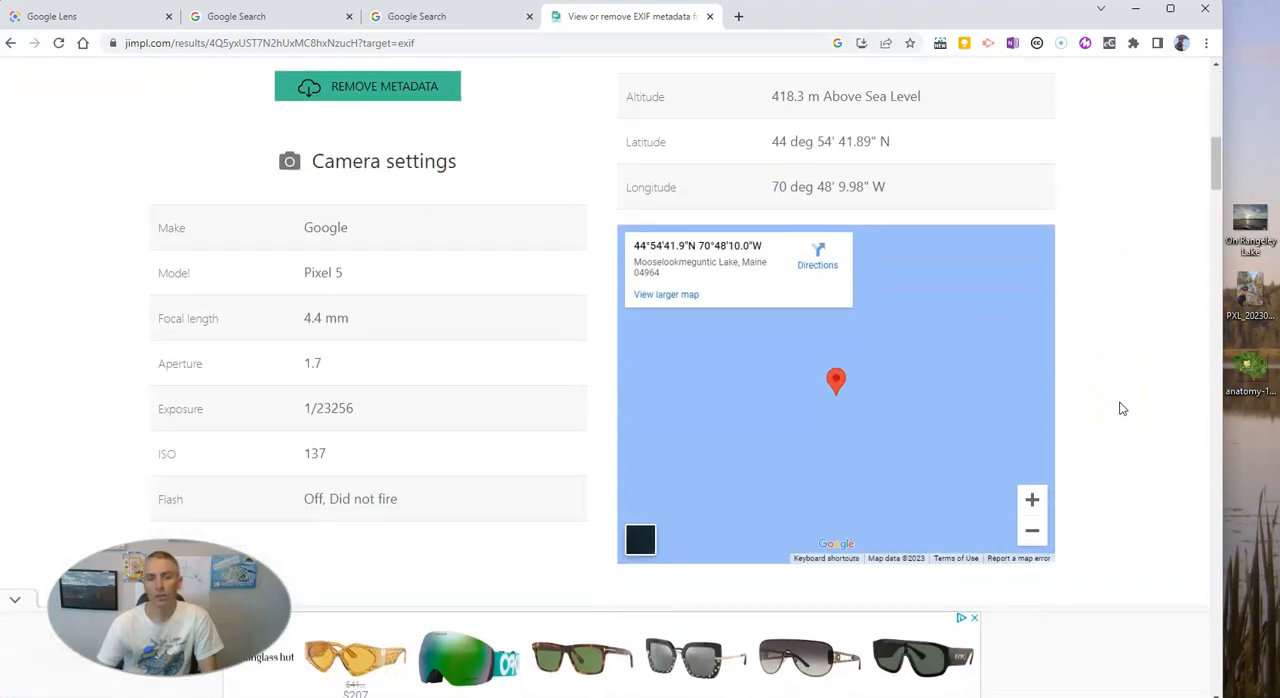
pyautogui.moveTo(728, 278)
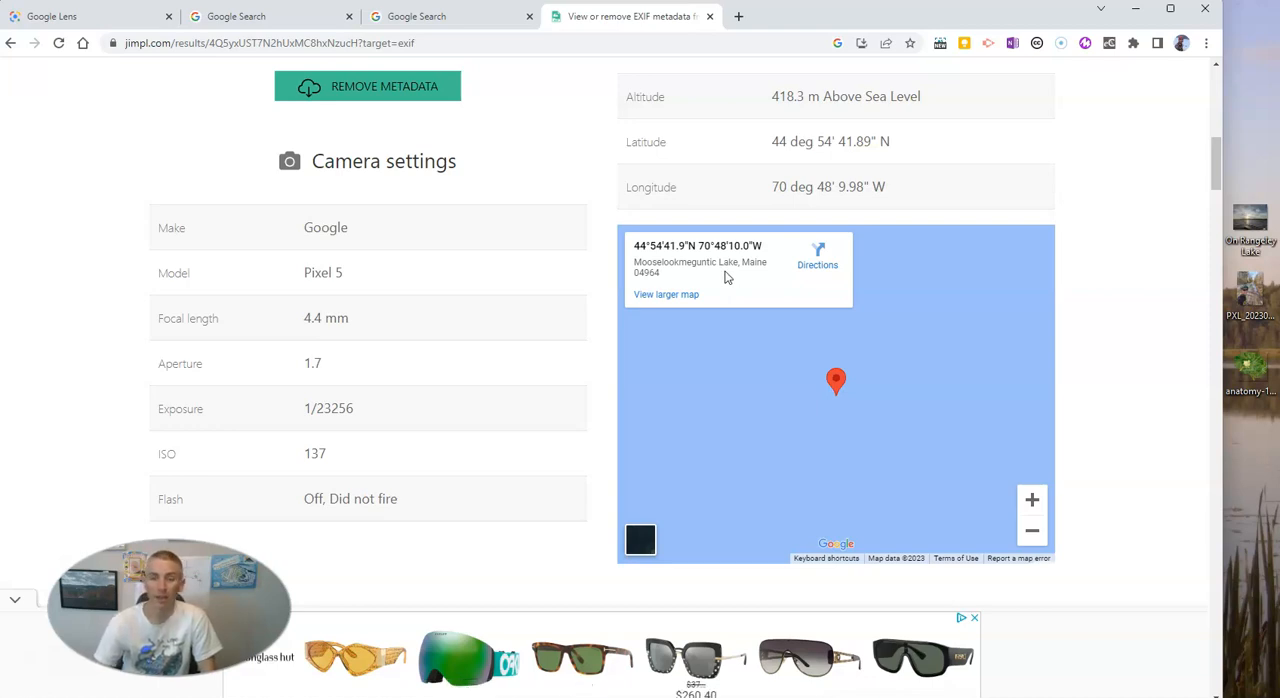
pyautogui.moveTo(1132, 350)
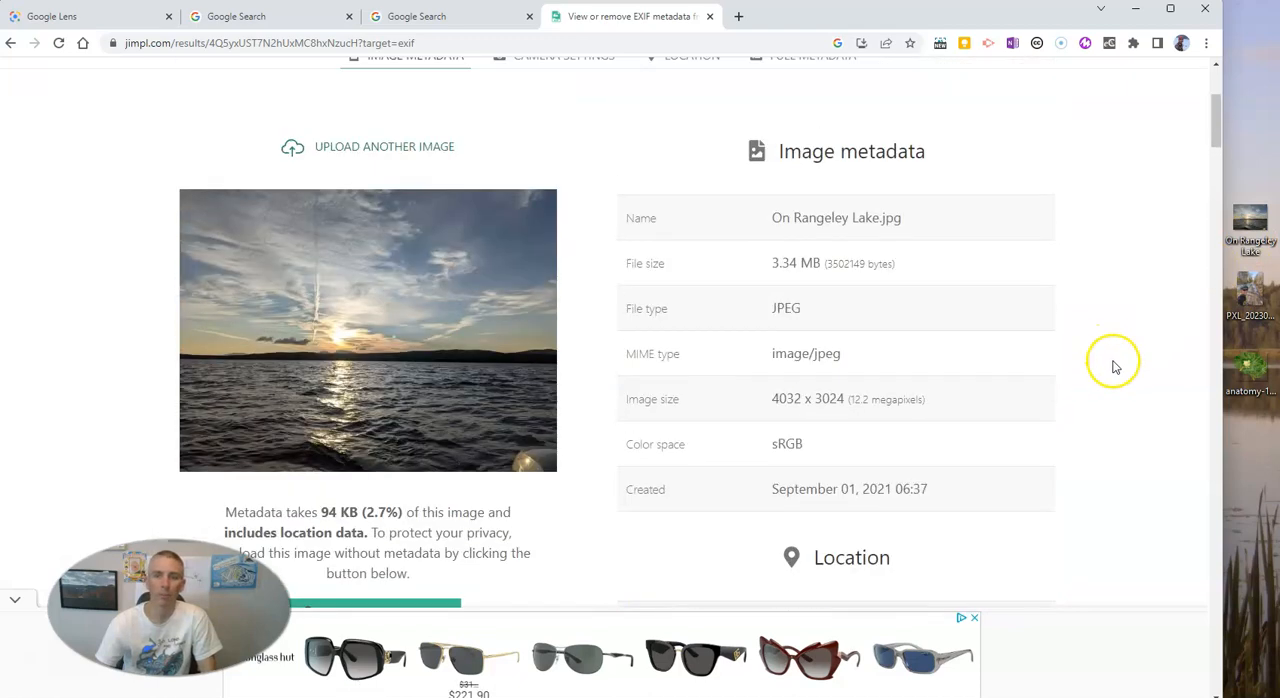
pyautogui.click(16, 44)
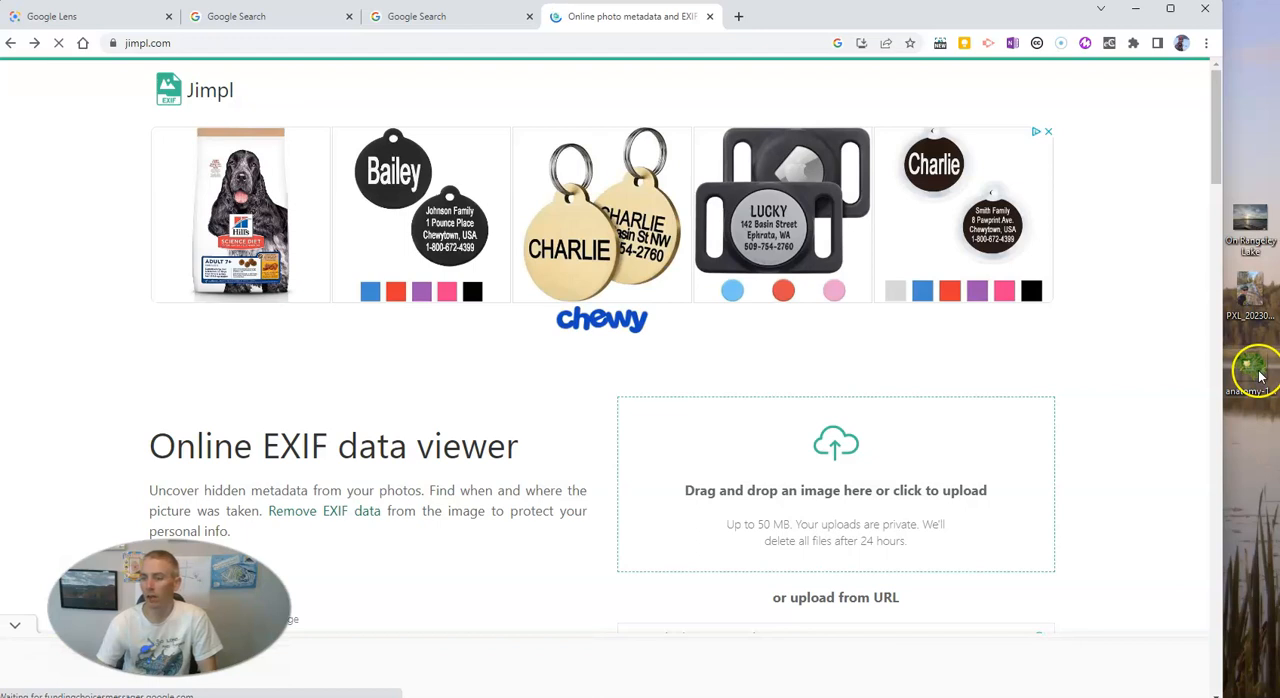
# Scroll the third image's results showing no metadata or location data, only basic file details
pyautogui.scroll(-3)
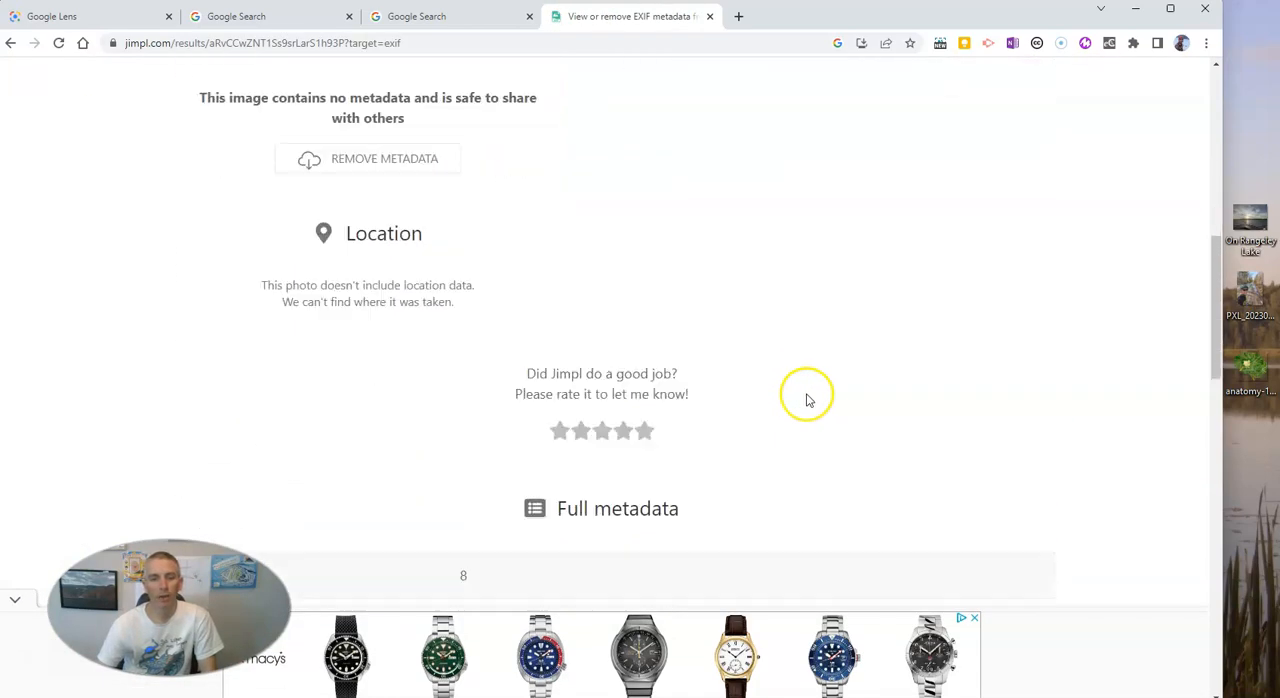
pyautogui.moveTo(394, 214)
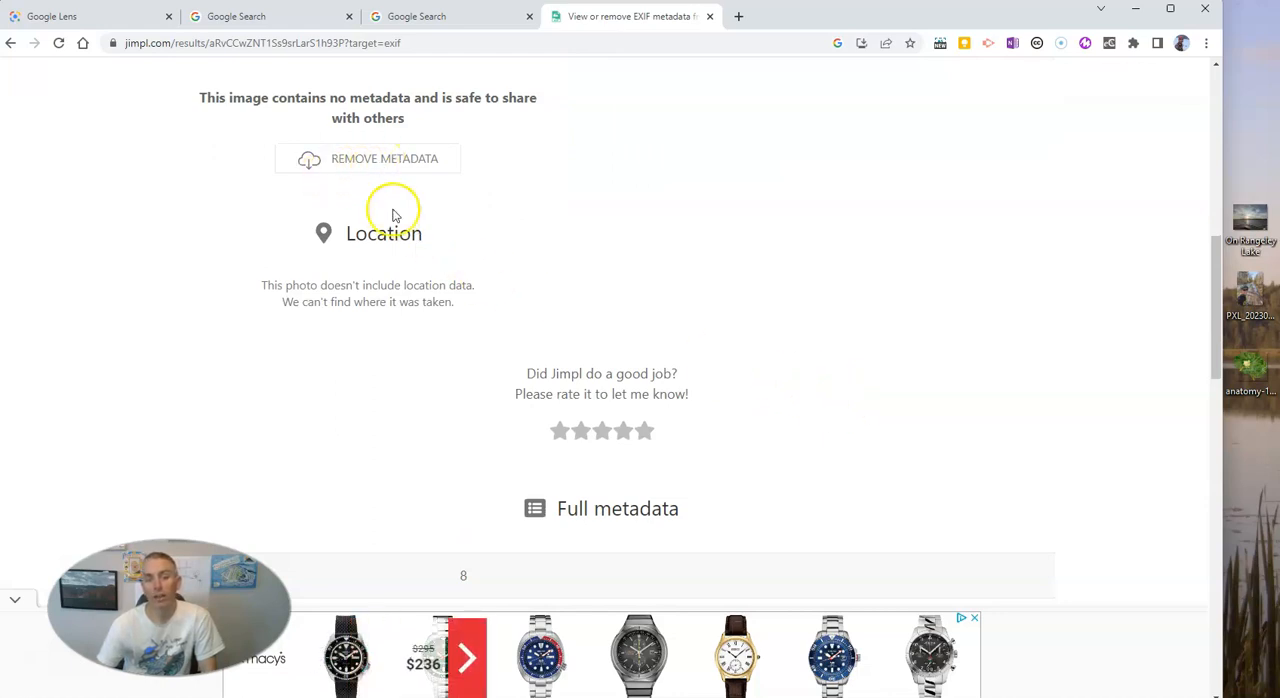
pyautogui.moveTo(460, 262)
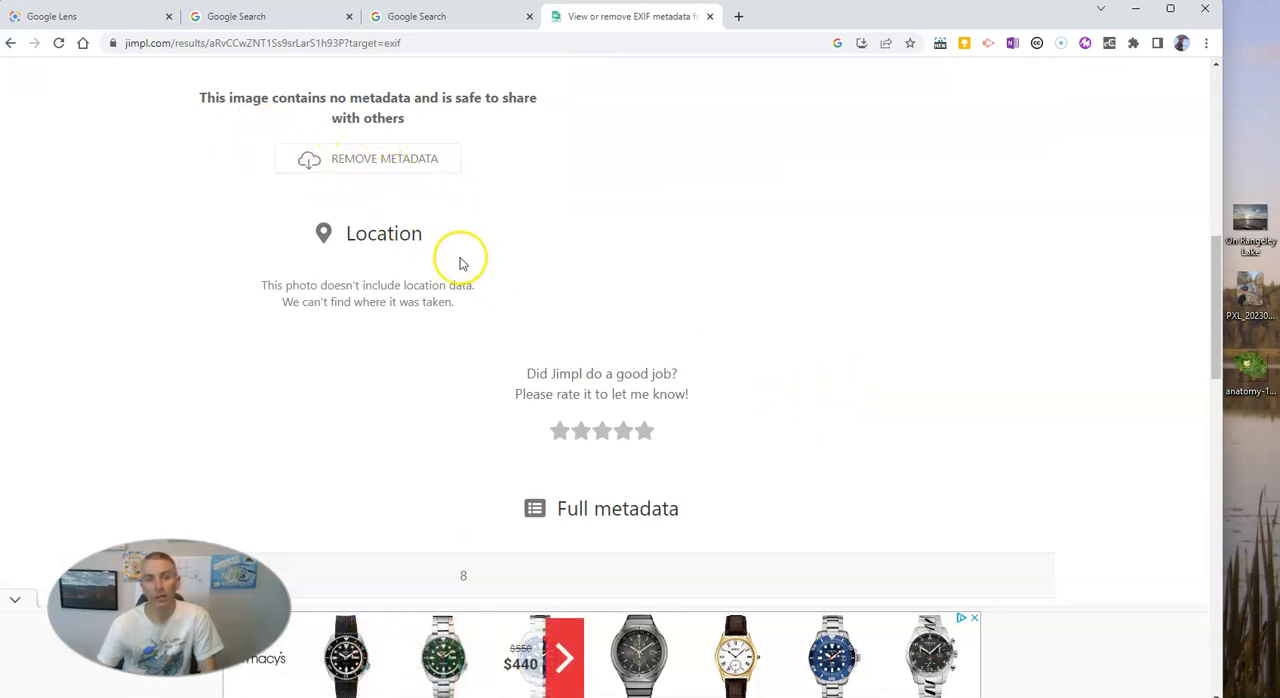
pyautogui.scroll(-3)
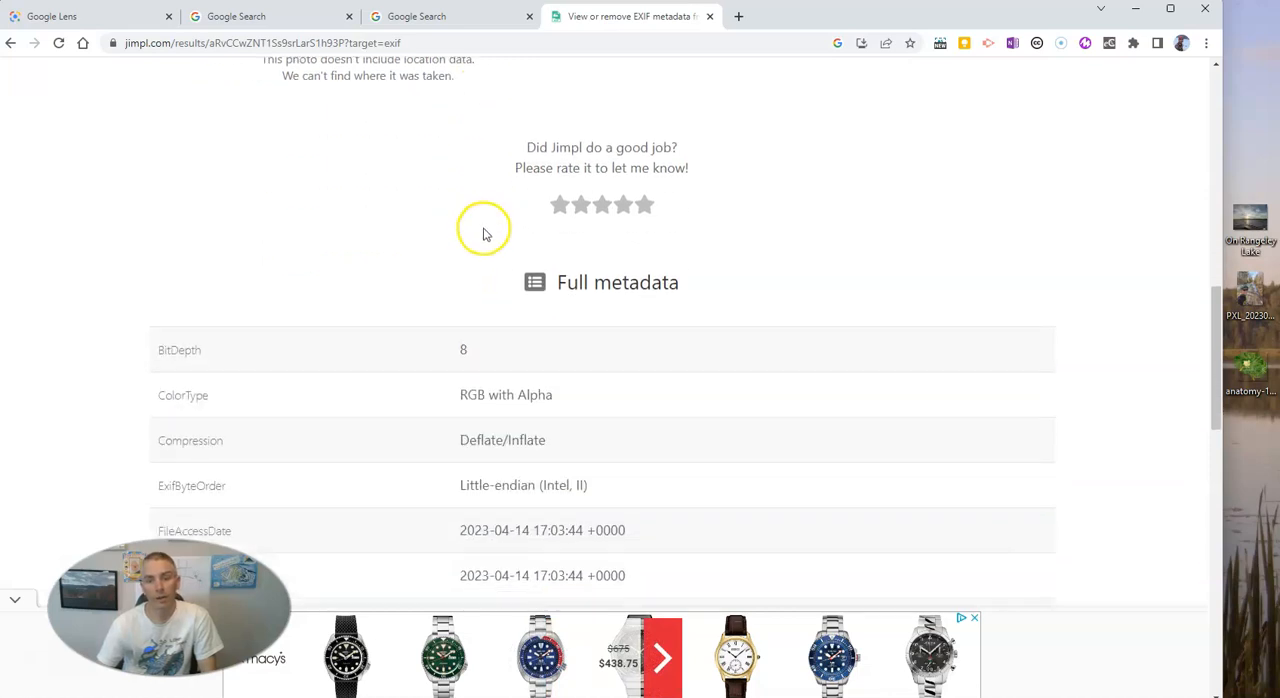
pyautogui.scroll(-3)
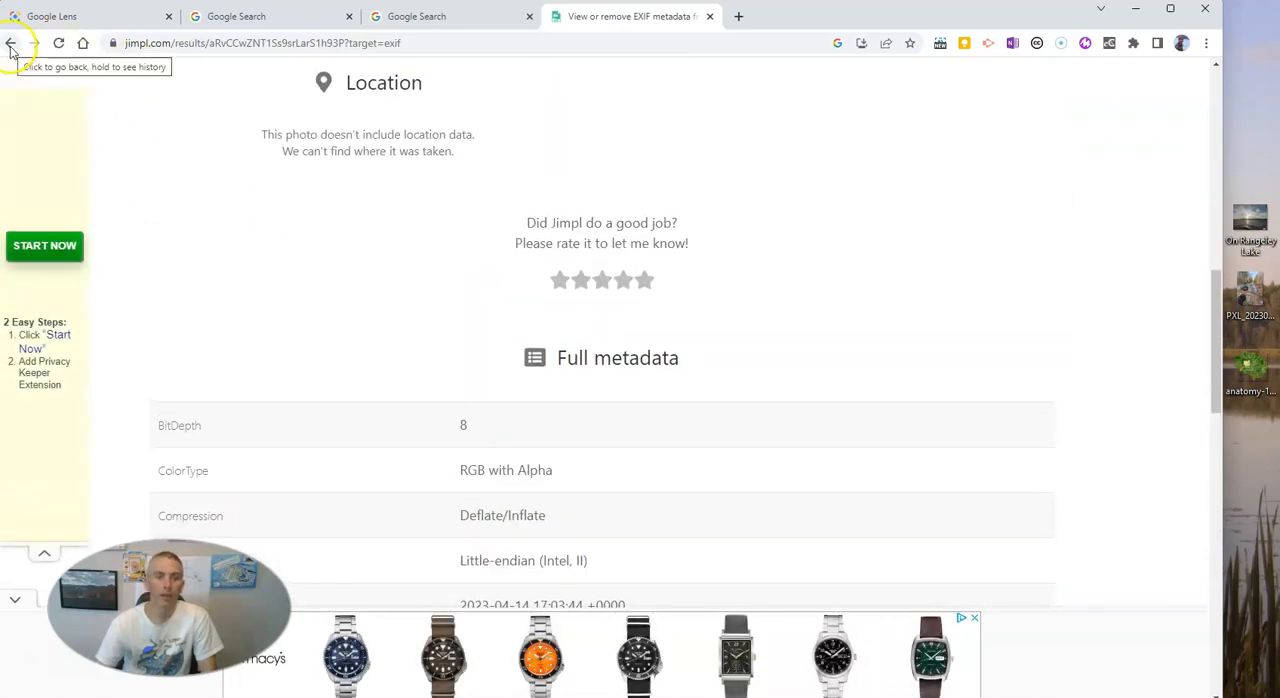
# Go back to the Jimpl EXIF viewer homepage with its upload box
pyautogui.click(14, 44)
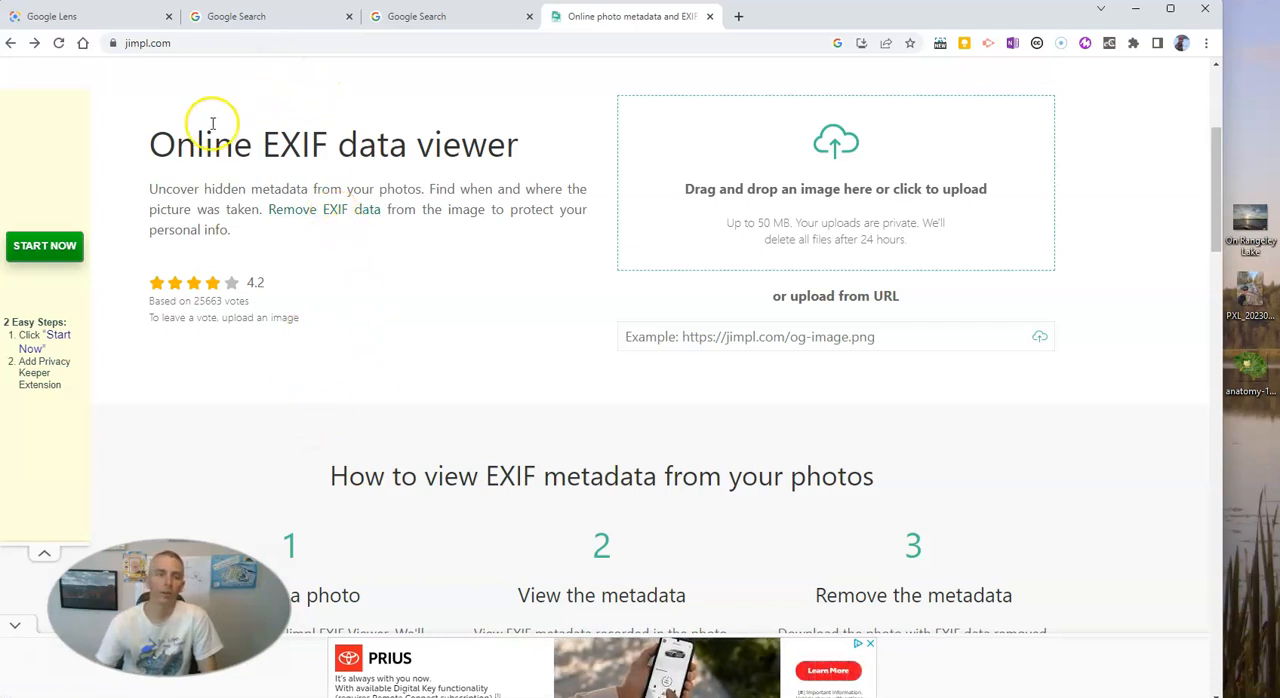
pyautogui.moveTo(356, 156)
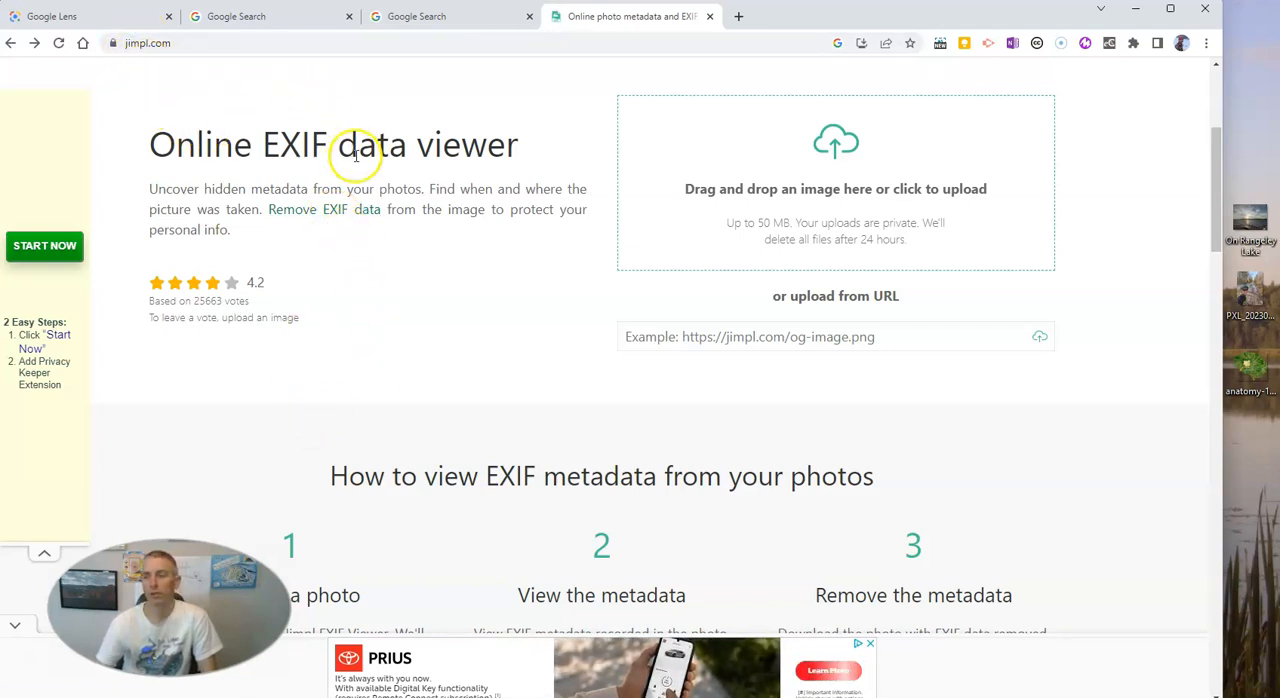
pyautogui.moveTo(996, 444)
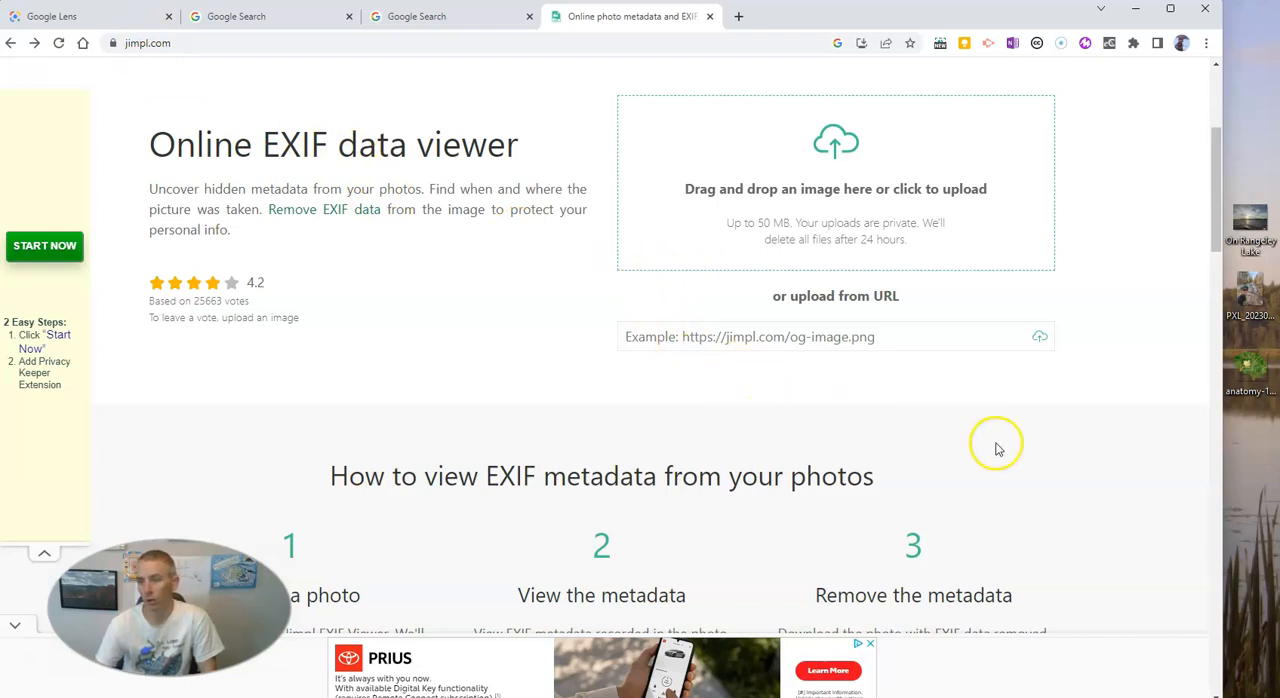
pyautogui.moveTo(1252, 304)
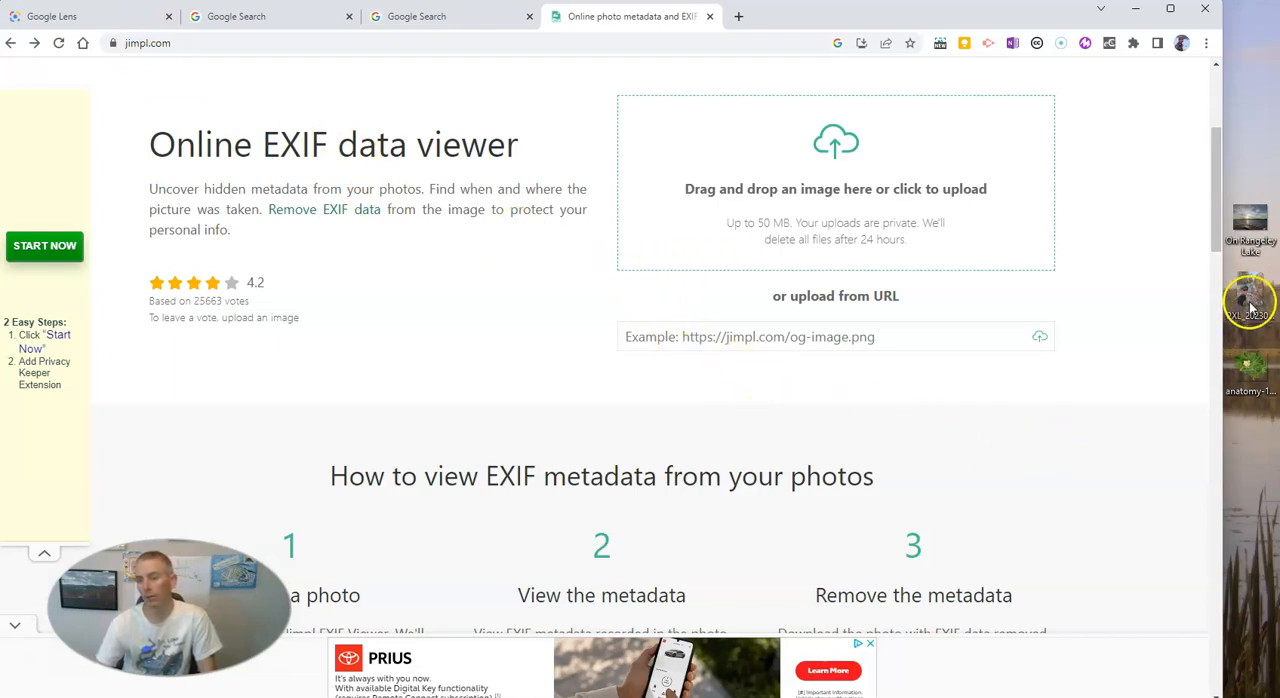